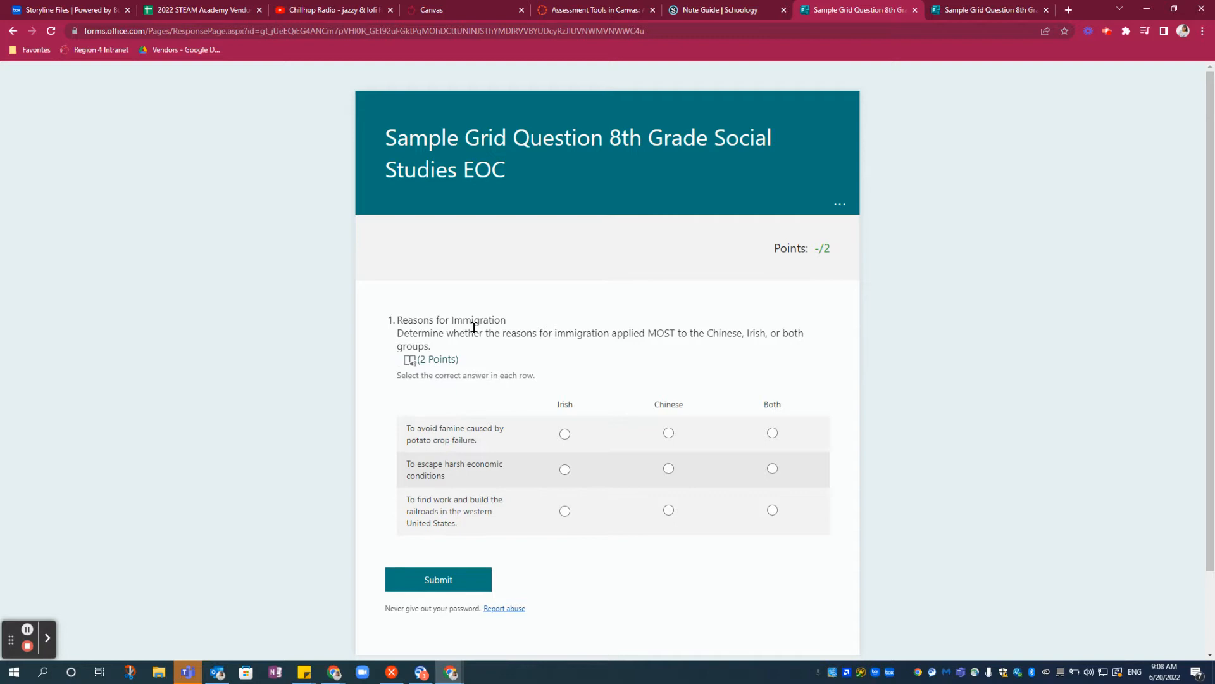
{"action": "mouse_move", "coordinate": [591, 374]}
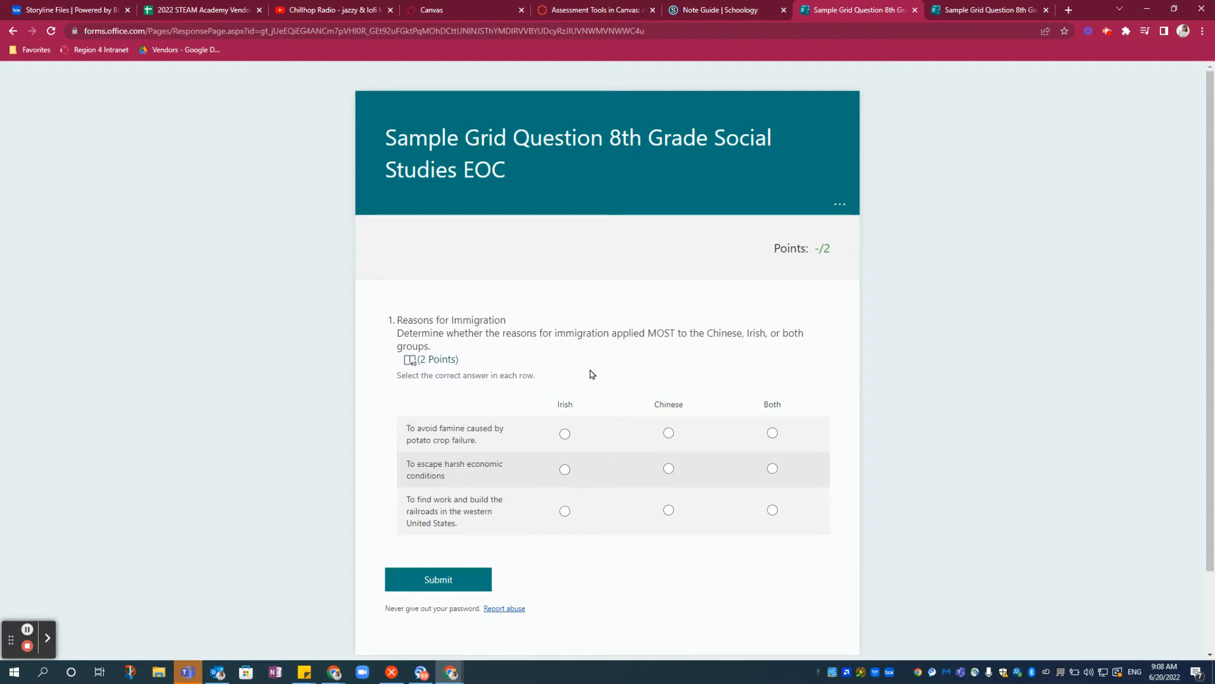
{"action": "mouse_move", "coordinate": [563, 419]}
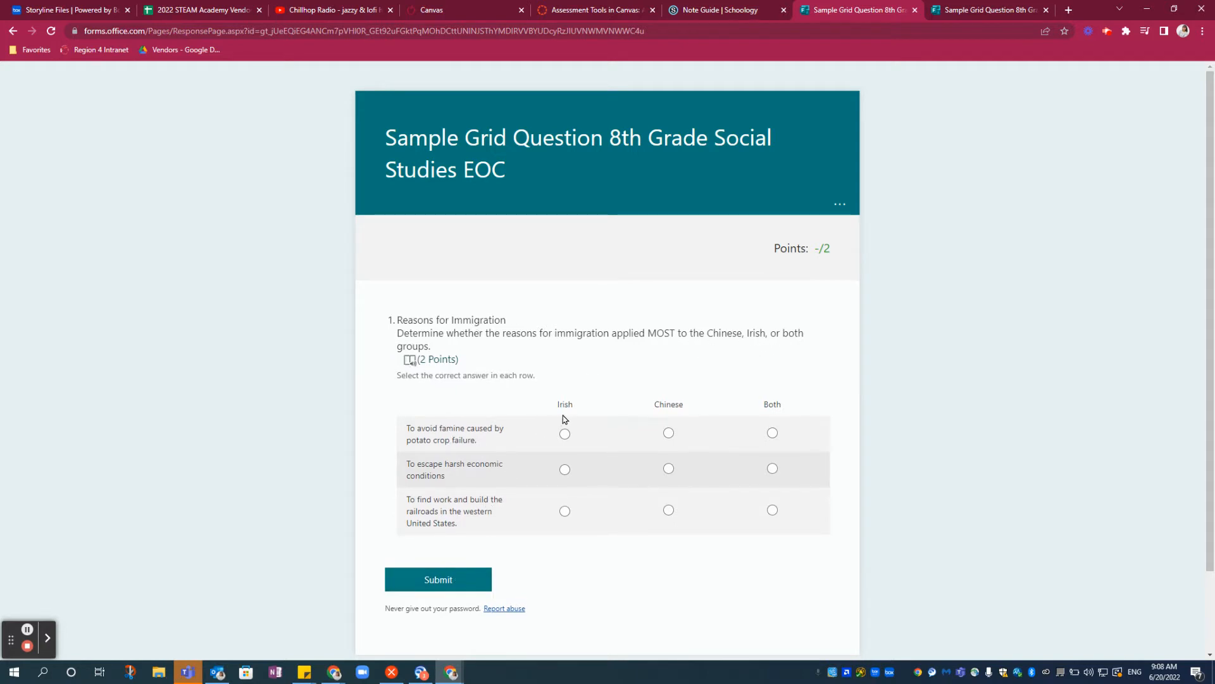
{"action": "mouse_move", "coordinate": [595, 405]}
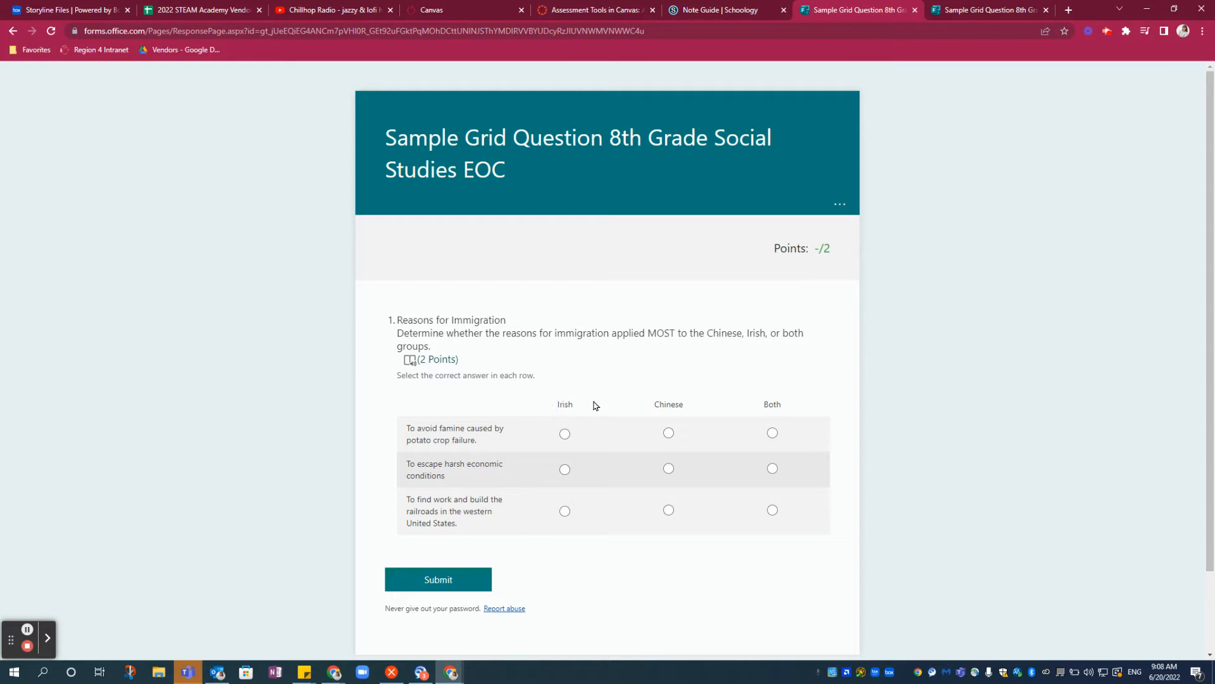
{"action": "mouse_move", "coordinate": [767, 399]}
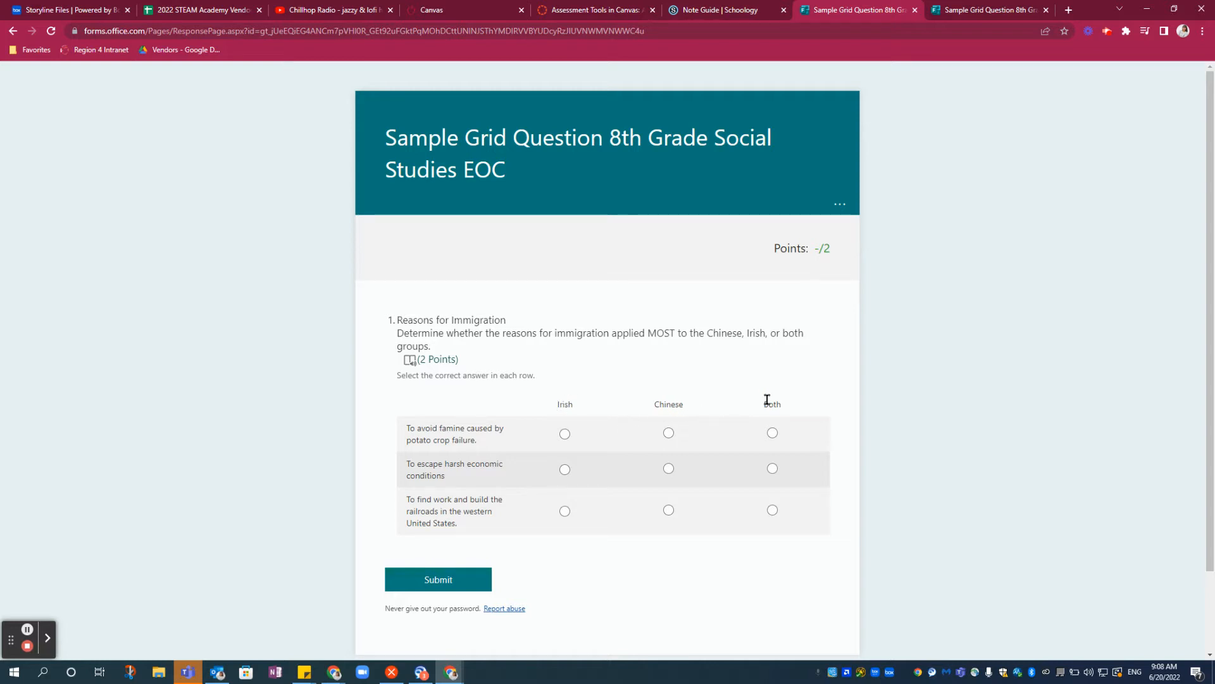
{"action": "mouse_move", "coordinate": [784, 433]}
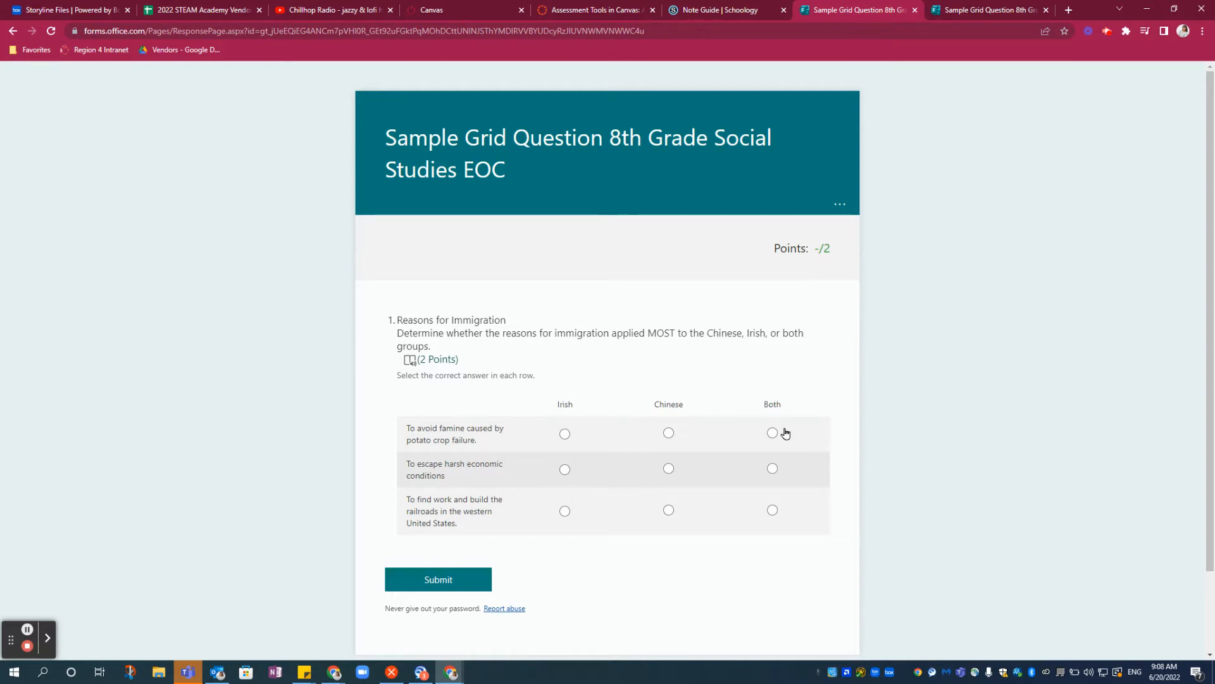
{"action": "mouse_move", "coordinate": [452, 370]}
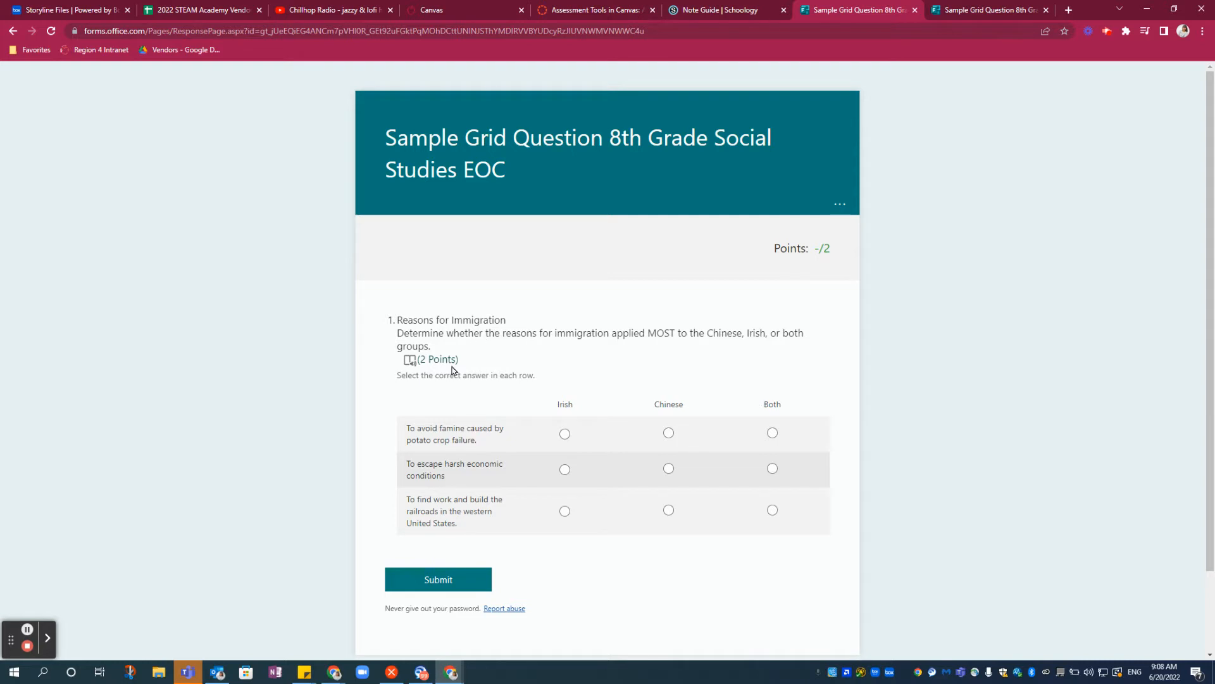
{"action": "mouse_move", "coordinate": [404, 395]}
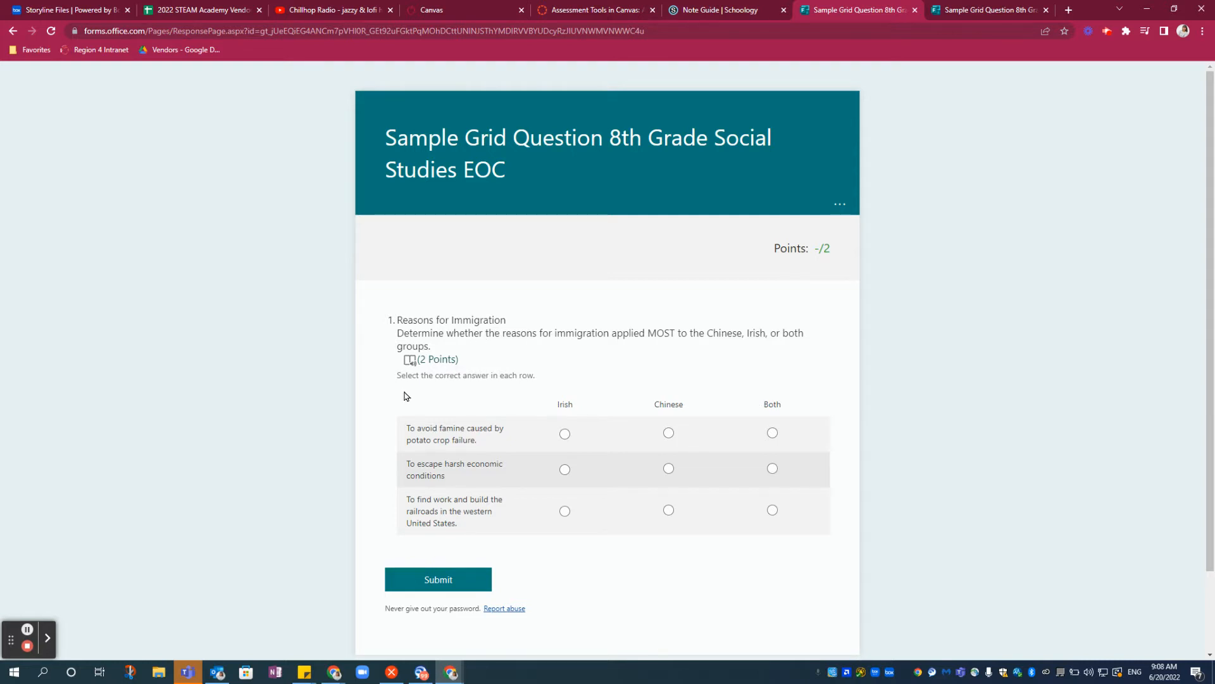
{"action": "mouse_move", "coordinate": [476, 388]}
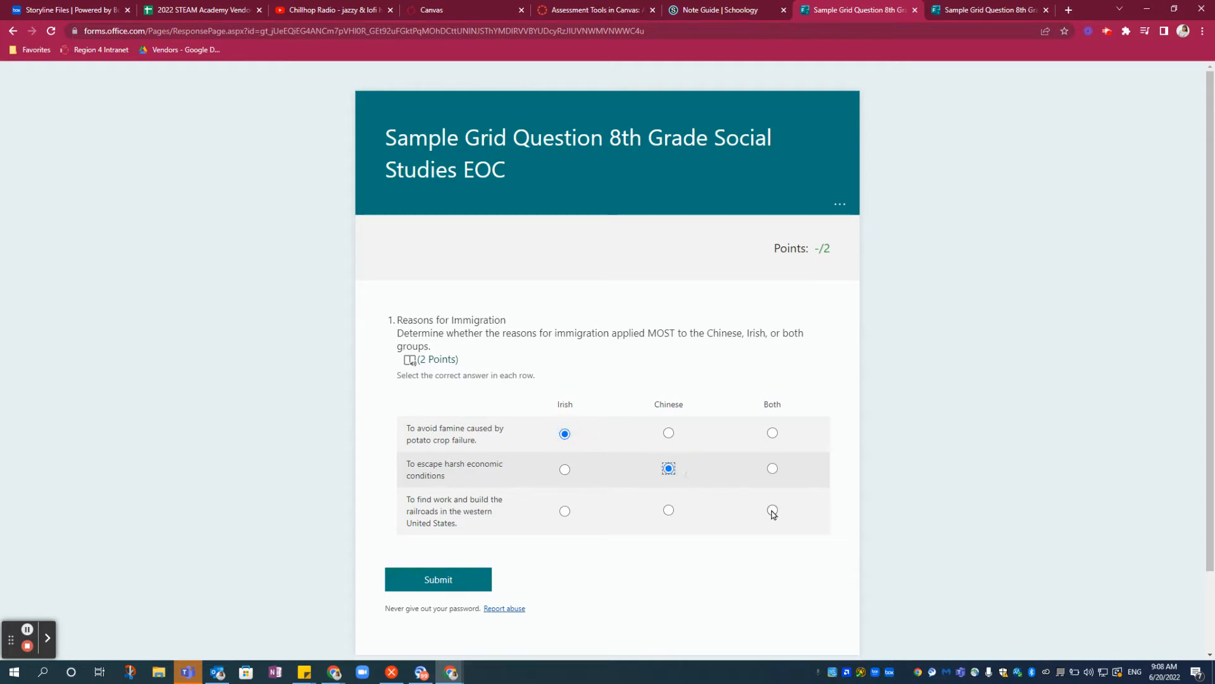
Choose Both for the railroad work statement and submit the quiz response.
{"action": "left_click", "coordinate": [772, 509]}
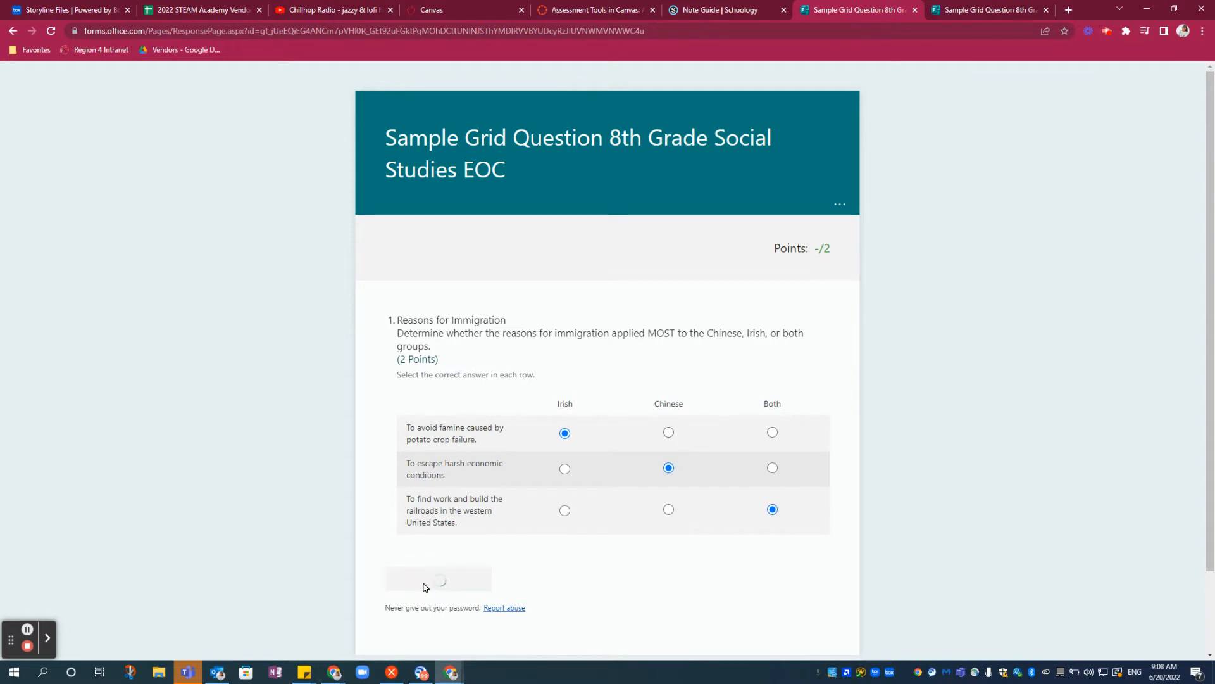
{"action": "left_click", "coordinate": [438, 580]}
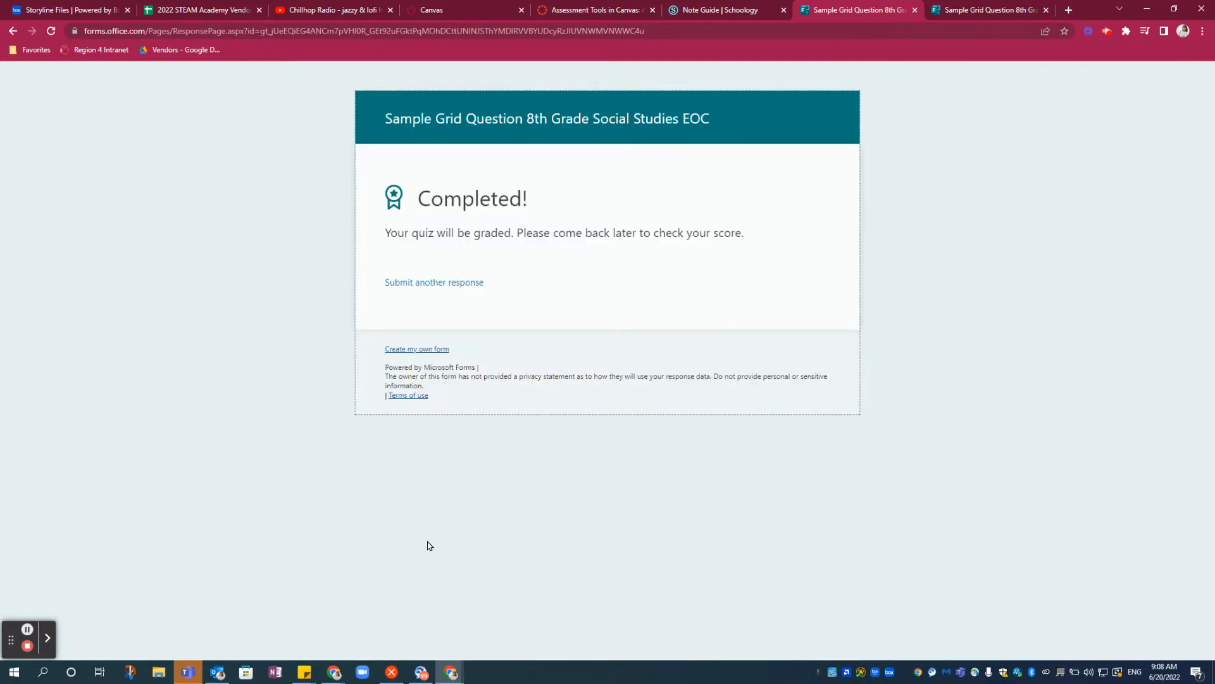
{"action": "mouse_move", "coordinate": [504, 256]}
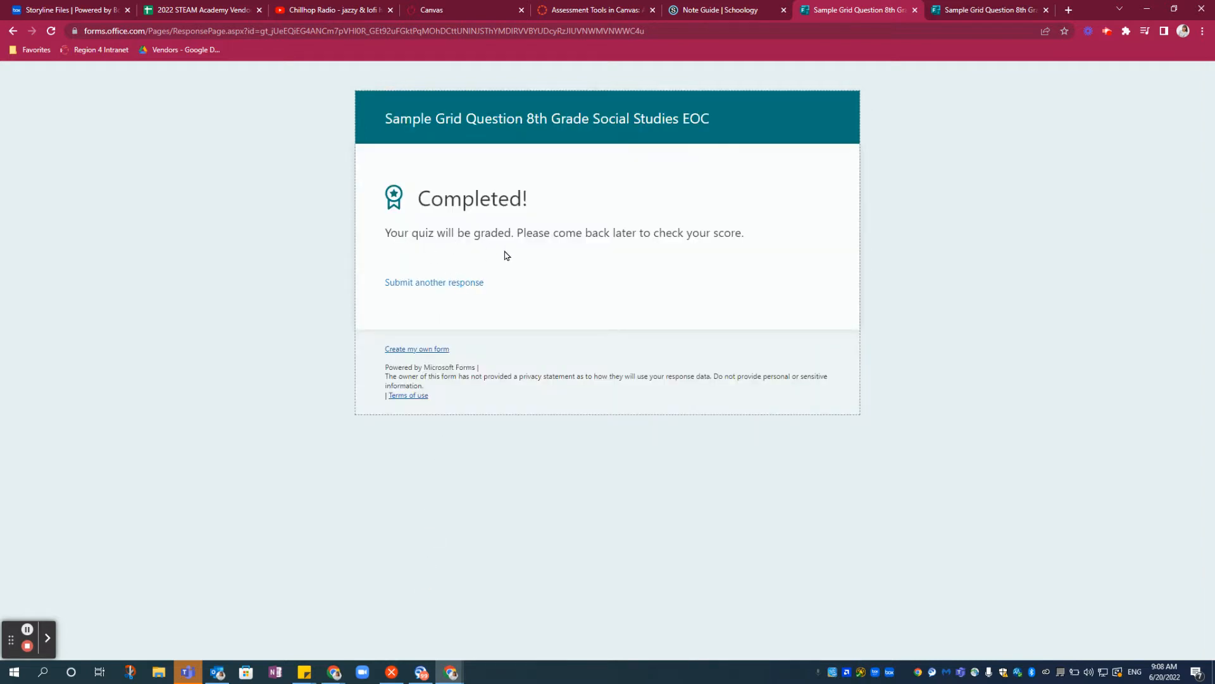
{"action": "mouse_move", "coordinate": [735, 232]}
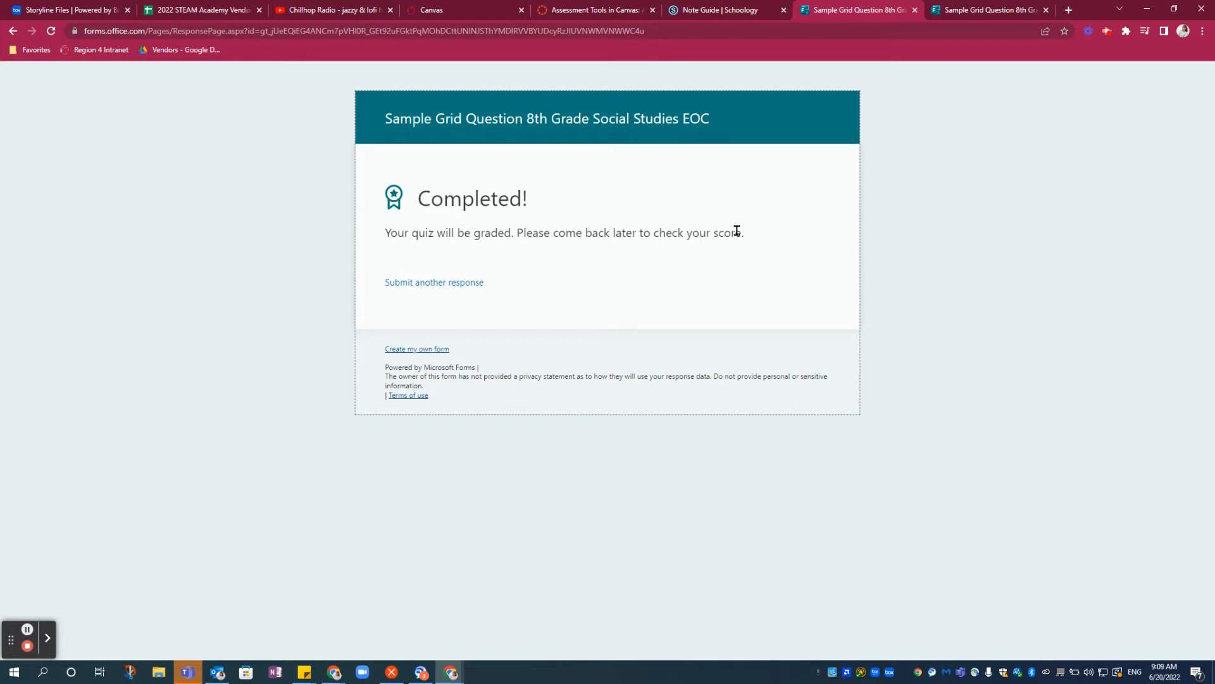
{"action": "mouse_move", "coordinate": [456, 669]}
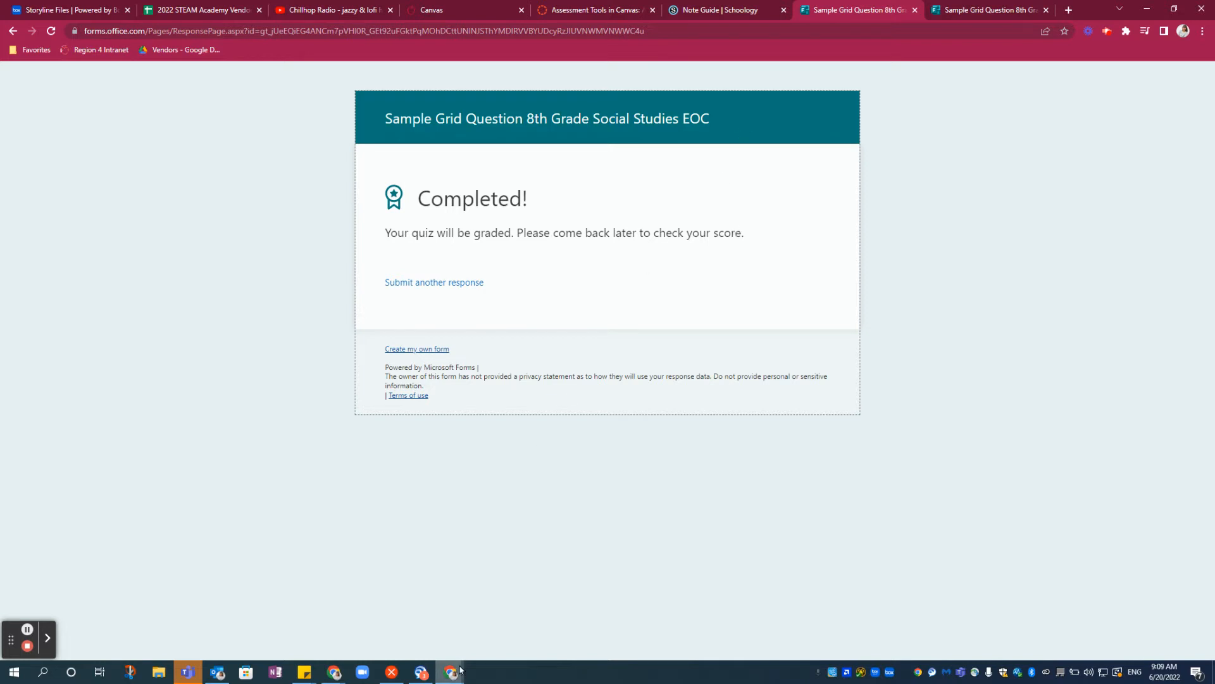
Return to the form editor, view the 3 responses, and begin reviewing answers.
{"action": "left_click", "coordinate": [990, 9]}
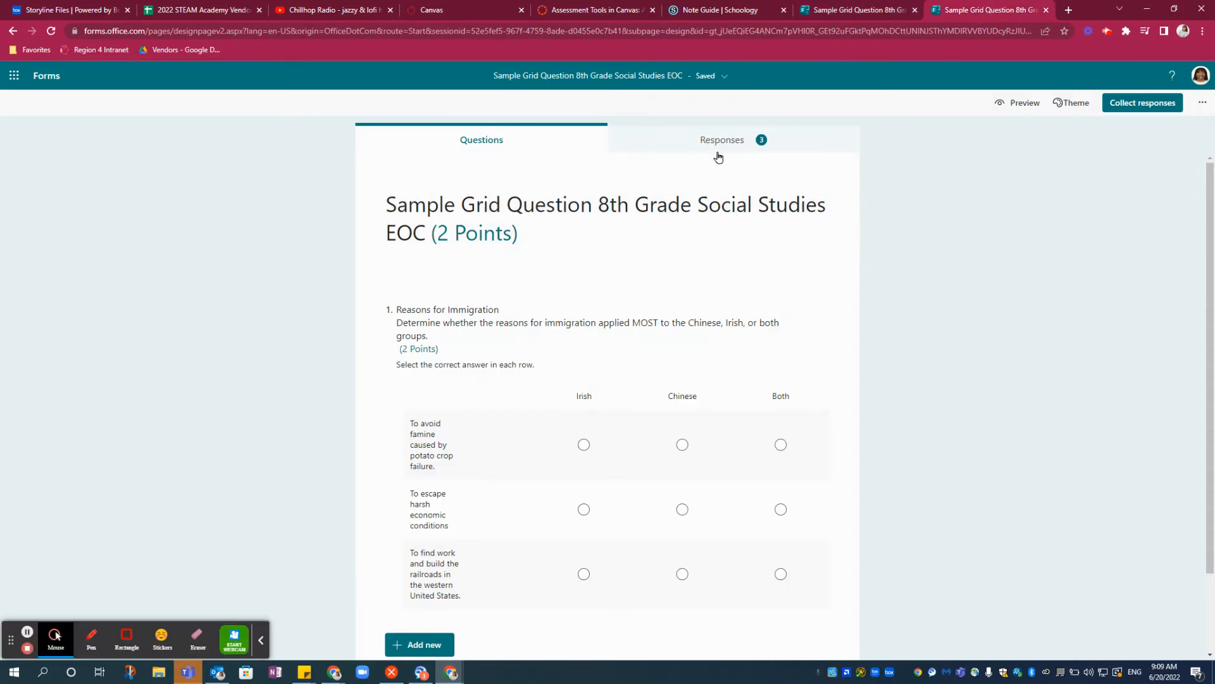
{"action": "mouse_move", "coordinate": [736, 142]}
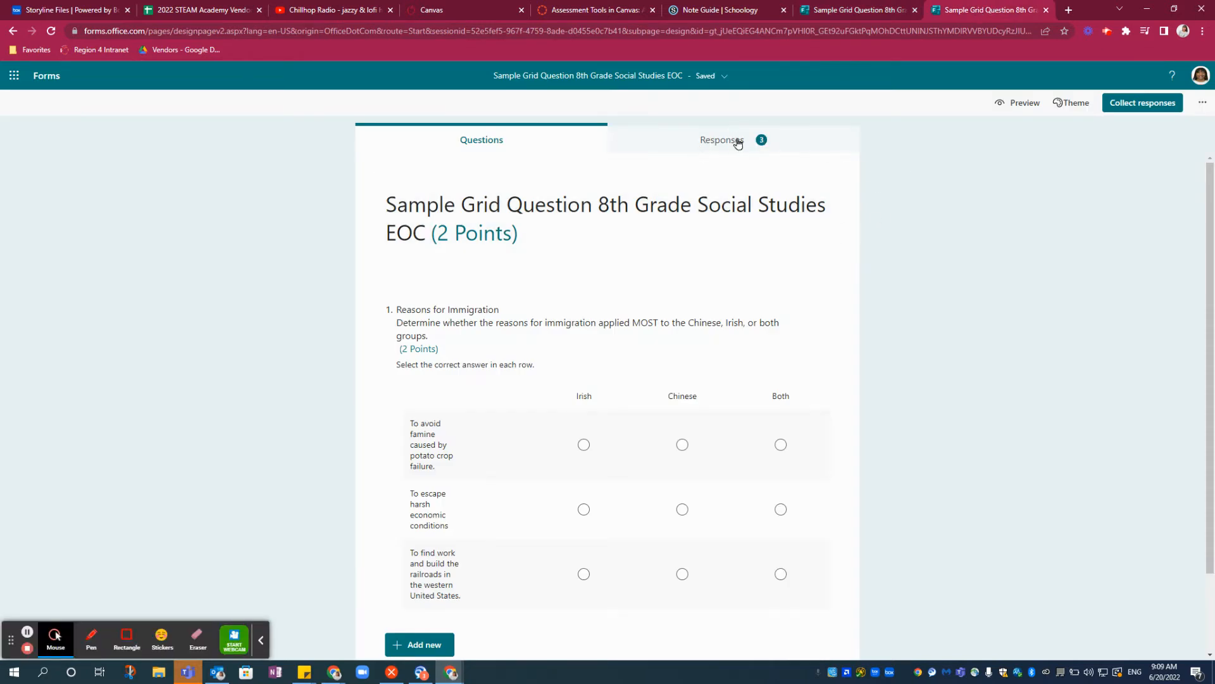
{"action": "left_click", "coordinate": [721, 140]}
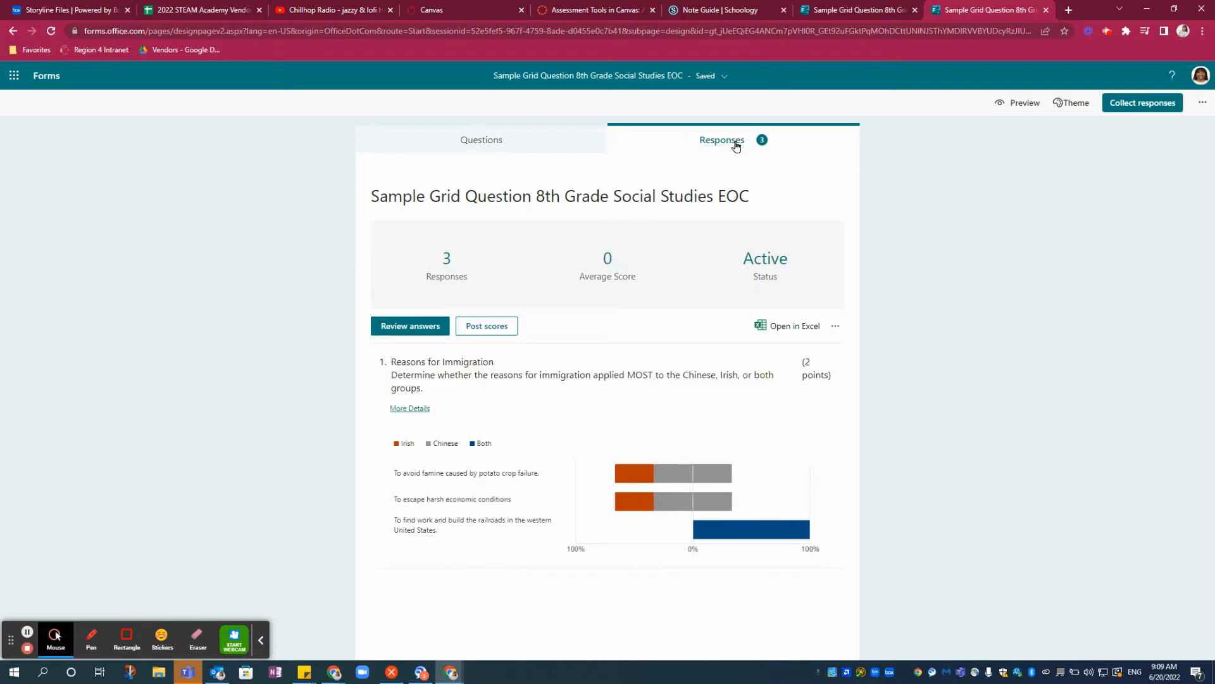
{"action": "mouse_move", "coordinate": [433, 312]}
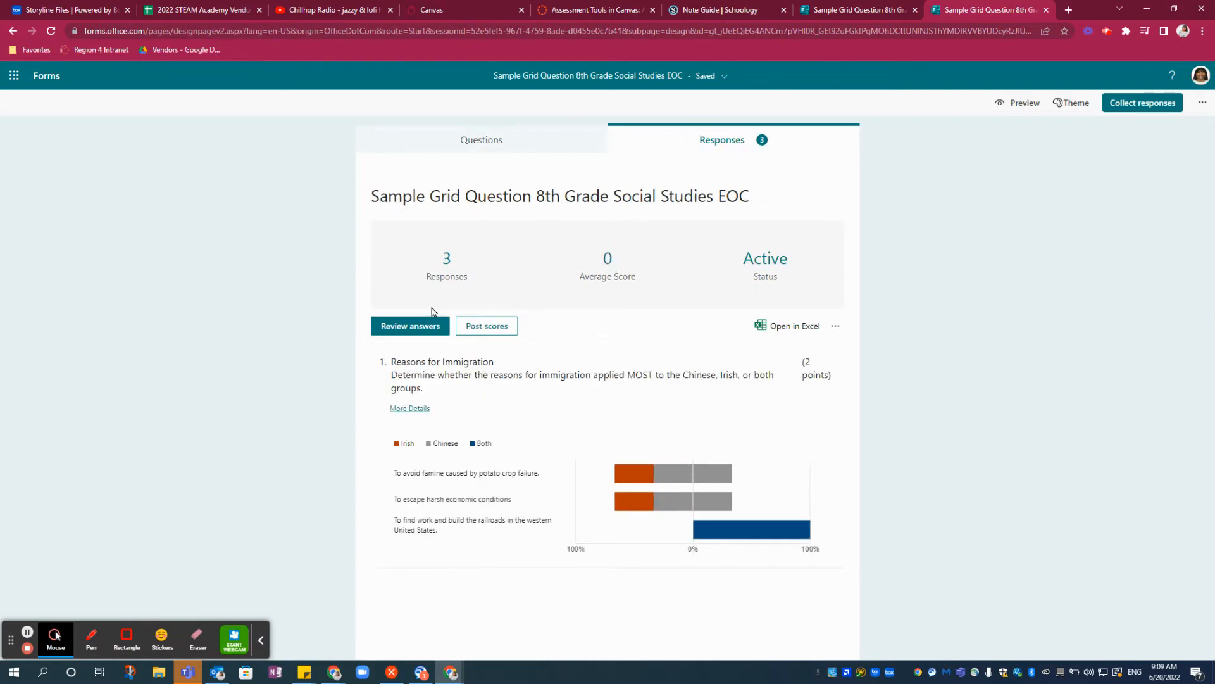
{"action": "left_click", "coordinate": [411, 325]}
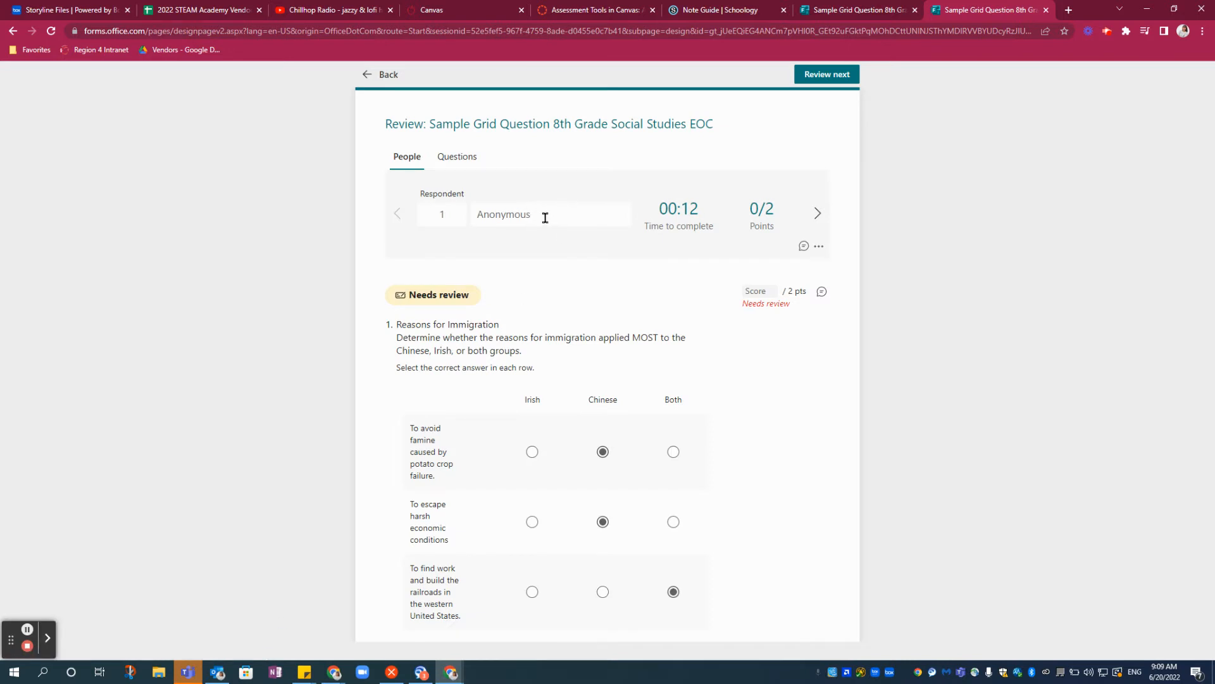
{"action": "mouse_move", "coordinate": [527, 217]}
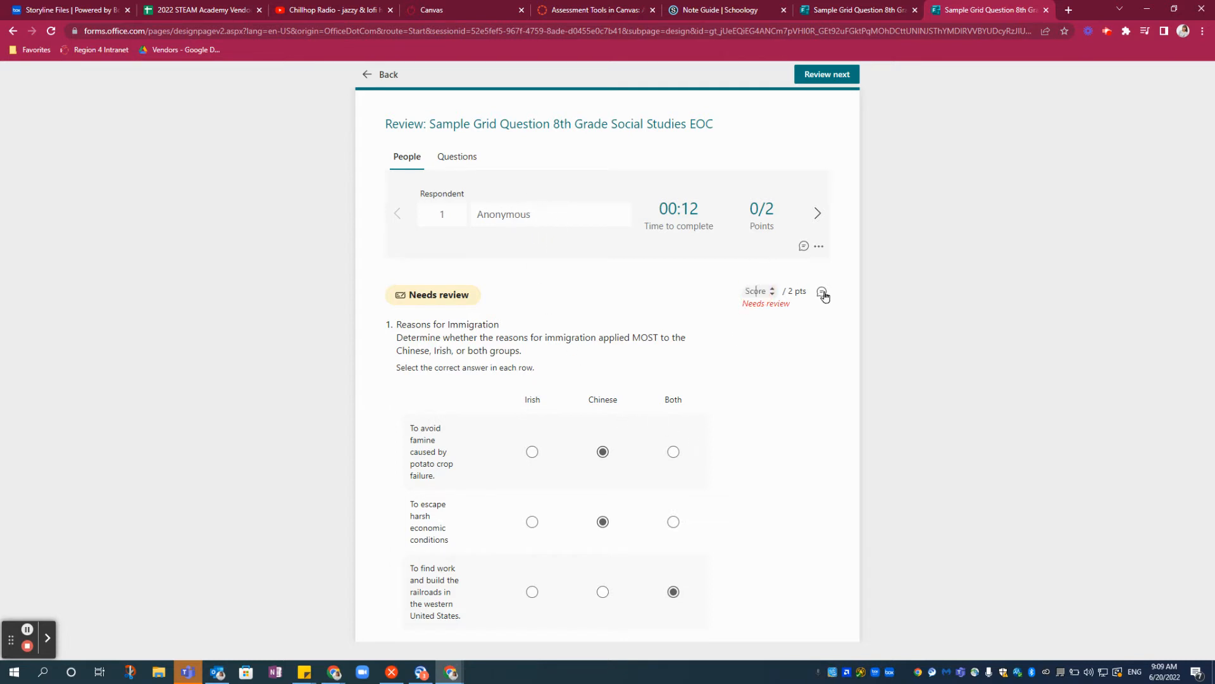
Score respondent 1 at 2 of 2 points on the immigration question, then go back.
{"action": "left_click", "coordinate": [823, 296]}
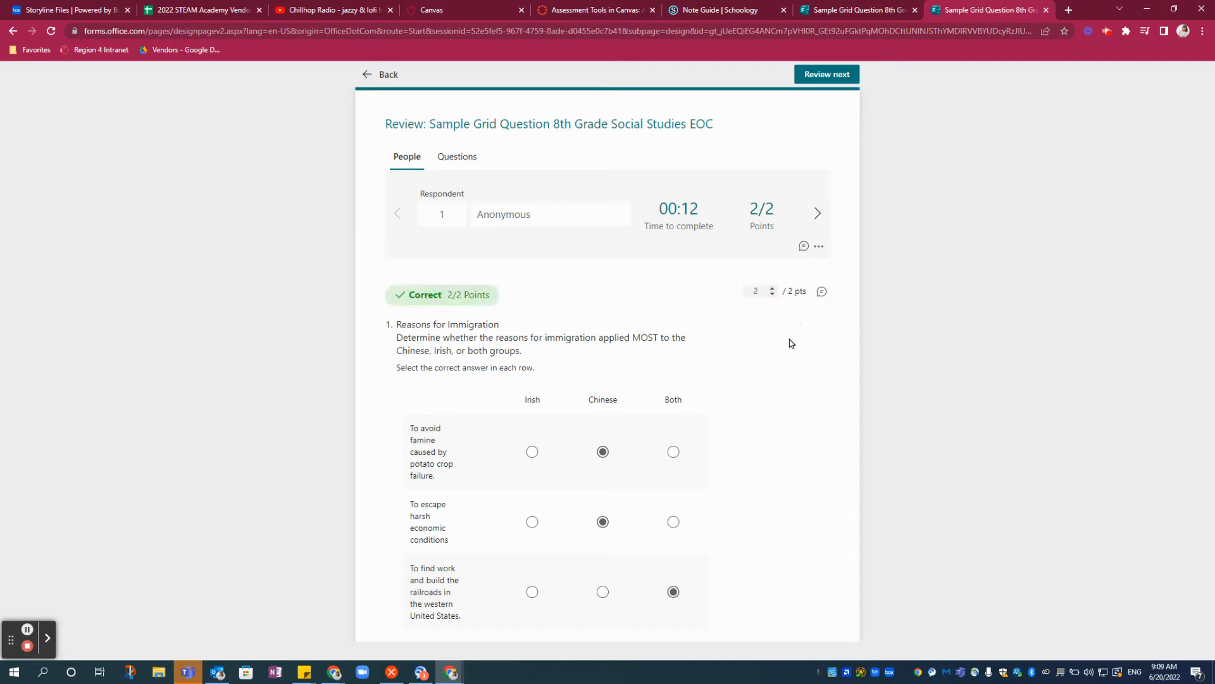
{"action": "scroll", "scroll_direction": "down", "scroll_amount": 3}
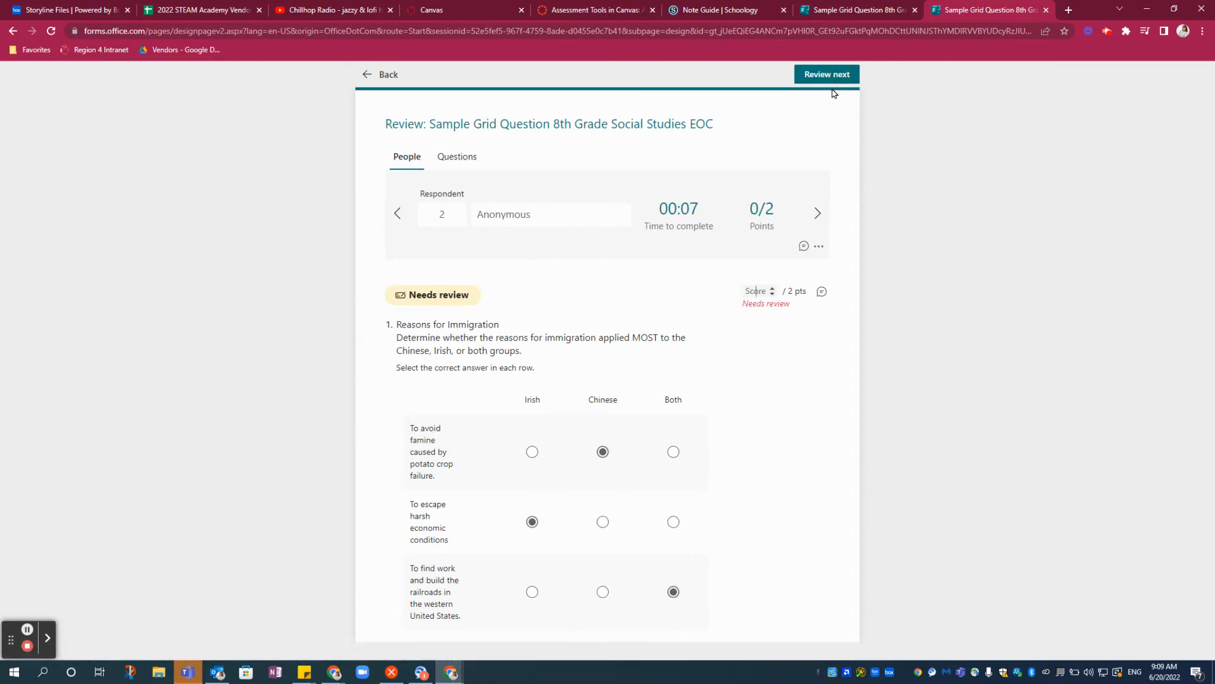
{"action": "mouse_move", "coordinate": [789, 283]}
{"action": "type", "text": "1"}
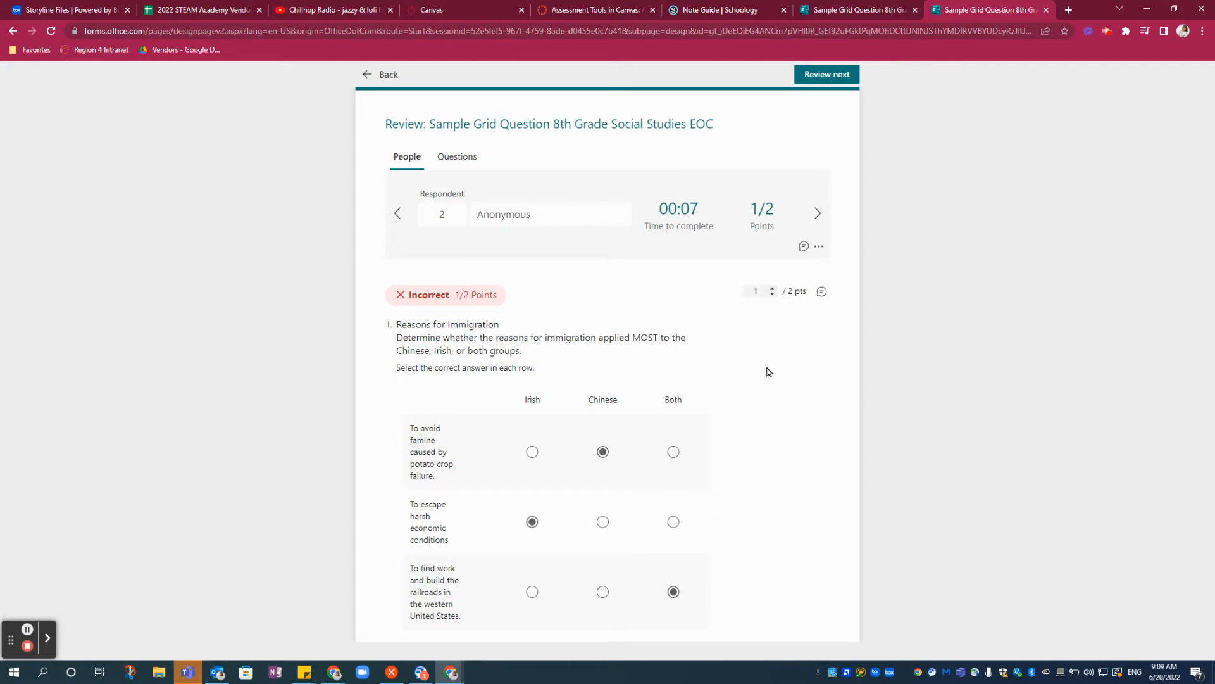
{"action": "left_click", "coordinate": [387, 74]}
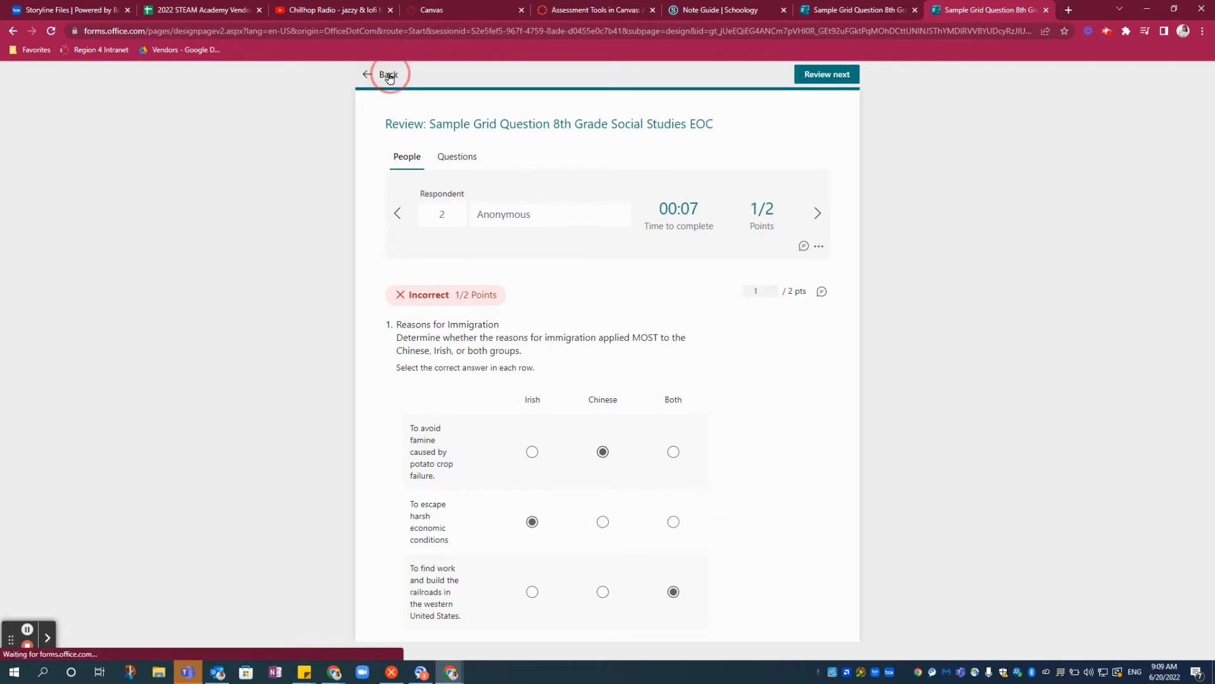
Leave grading for the Responses summary, then switch to the submitted quiz's tab.
{"action": "left_click", "coordinate": [387, 75]}
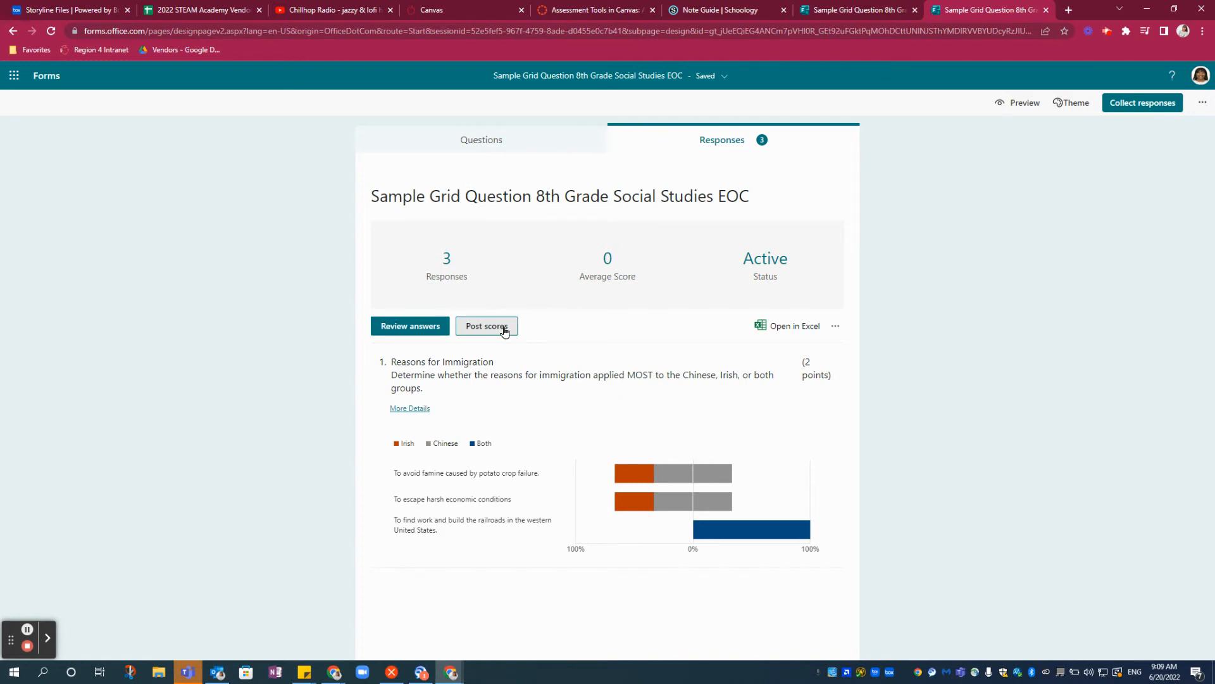
{"action": "mouse_move", "coordinate": [858, 10]}
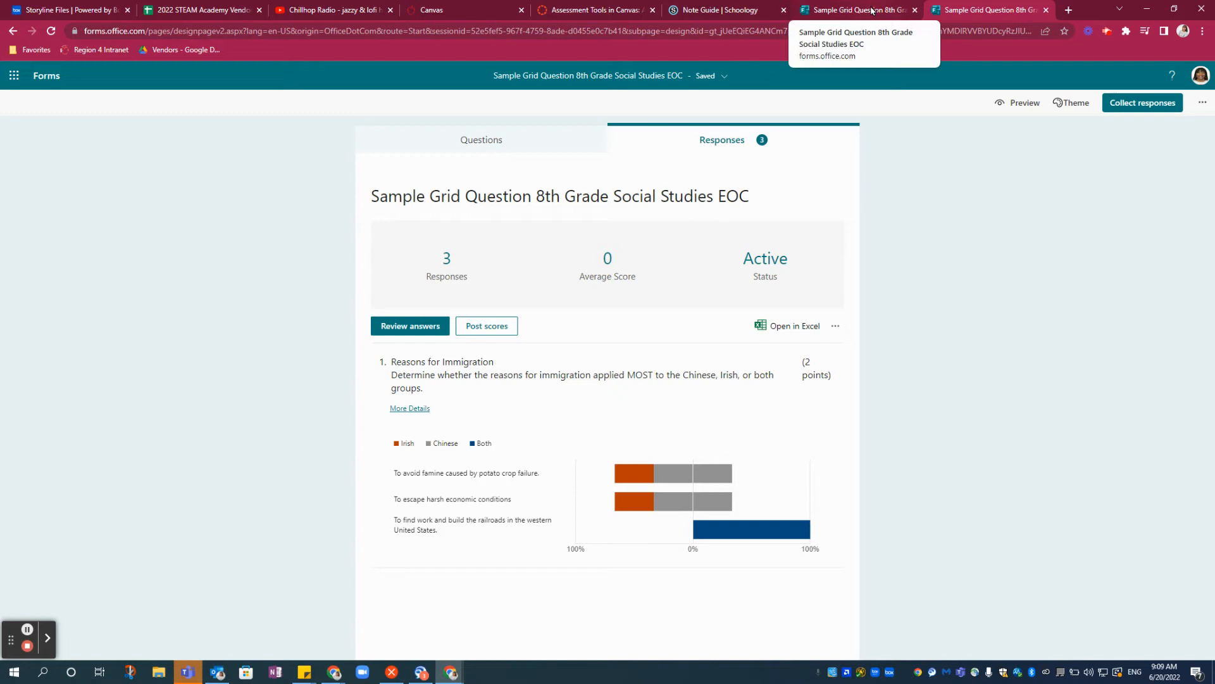
{"action": "left_click", "coordinate": [856, 10]}
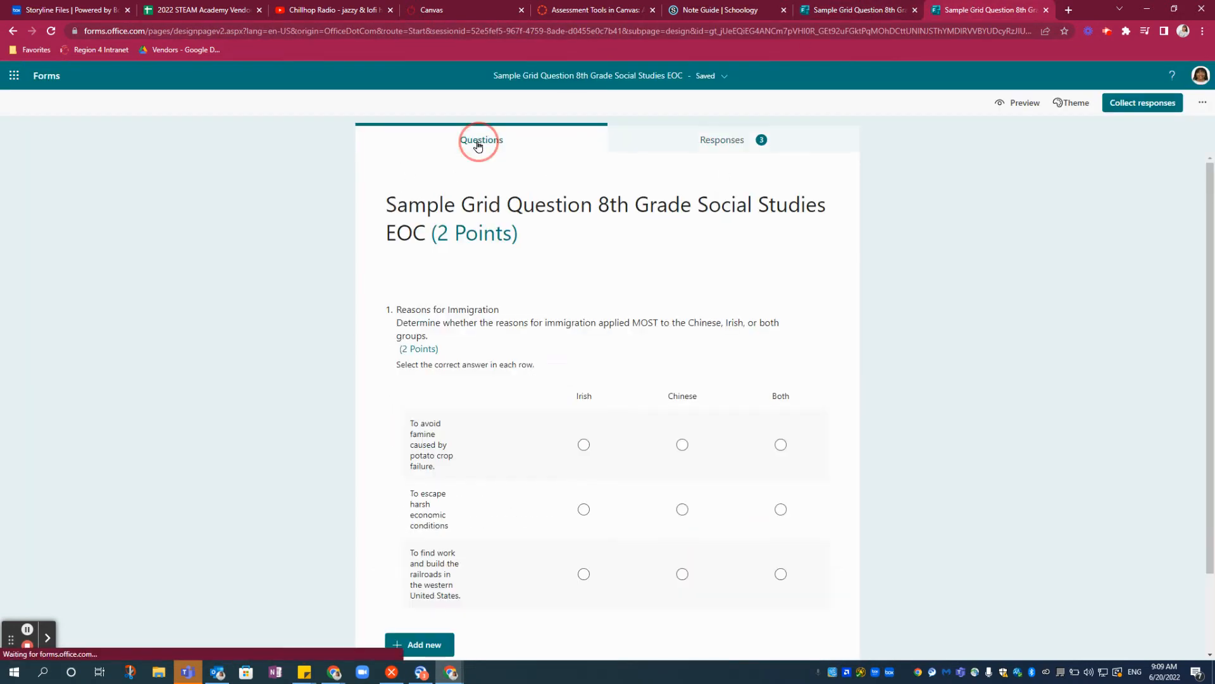
Add question 2 below question 1 as a Likert grid.
{"action": "scroll", "scroll_direction": "down", "scroll_amount": 3}
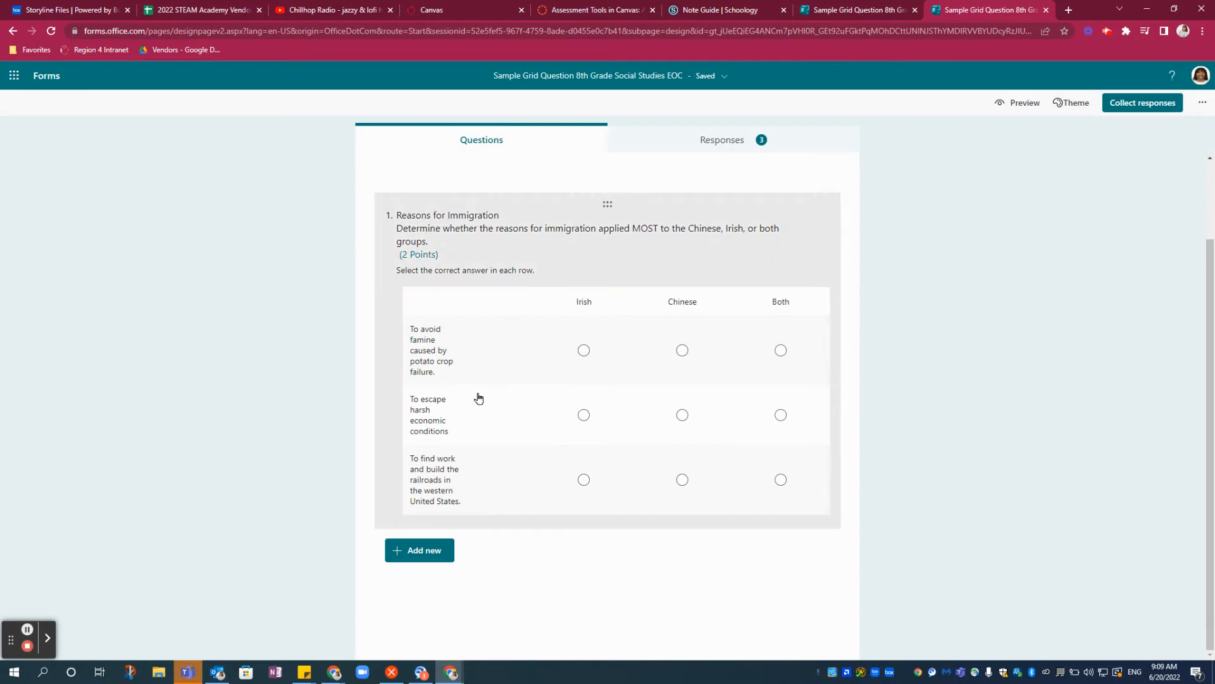
{"action": "left_click", "coordinate": [418, 550]}
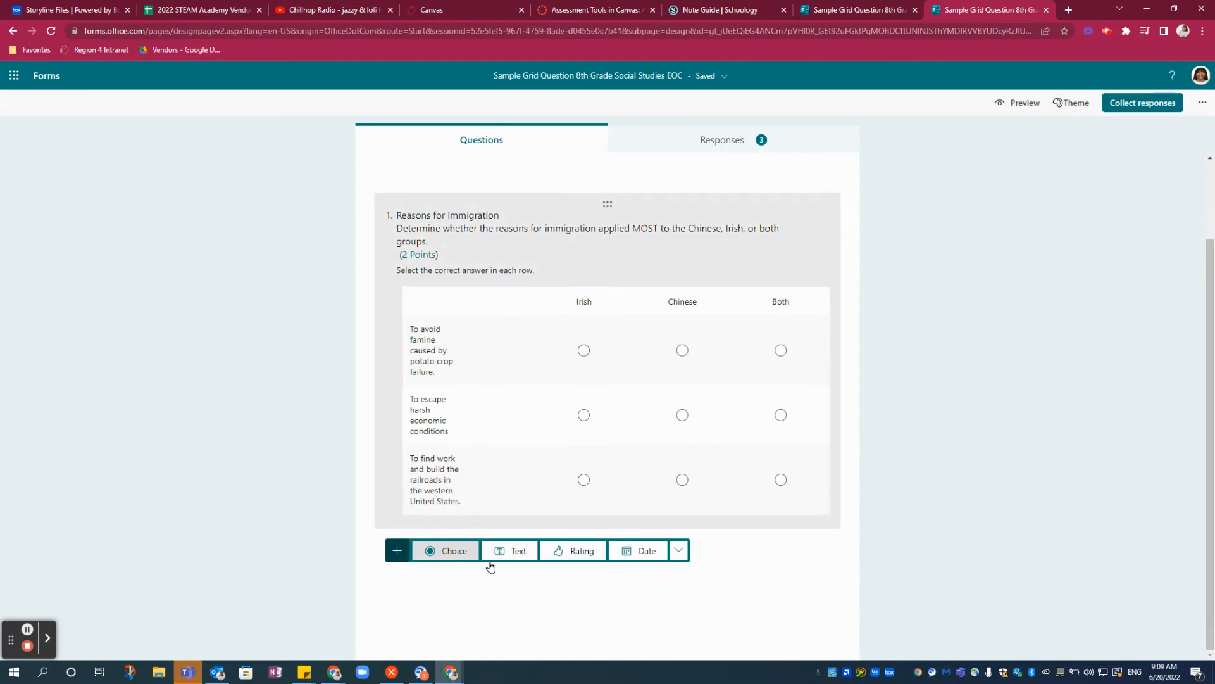
{"action": "left_click", "coordinate": [677, 550]}
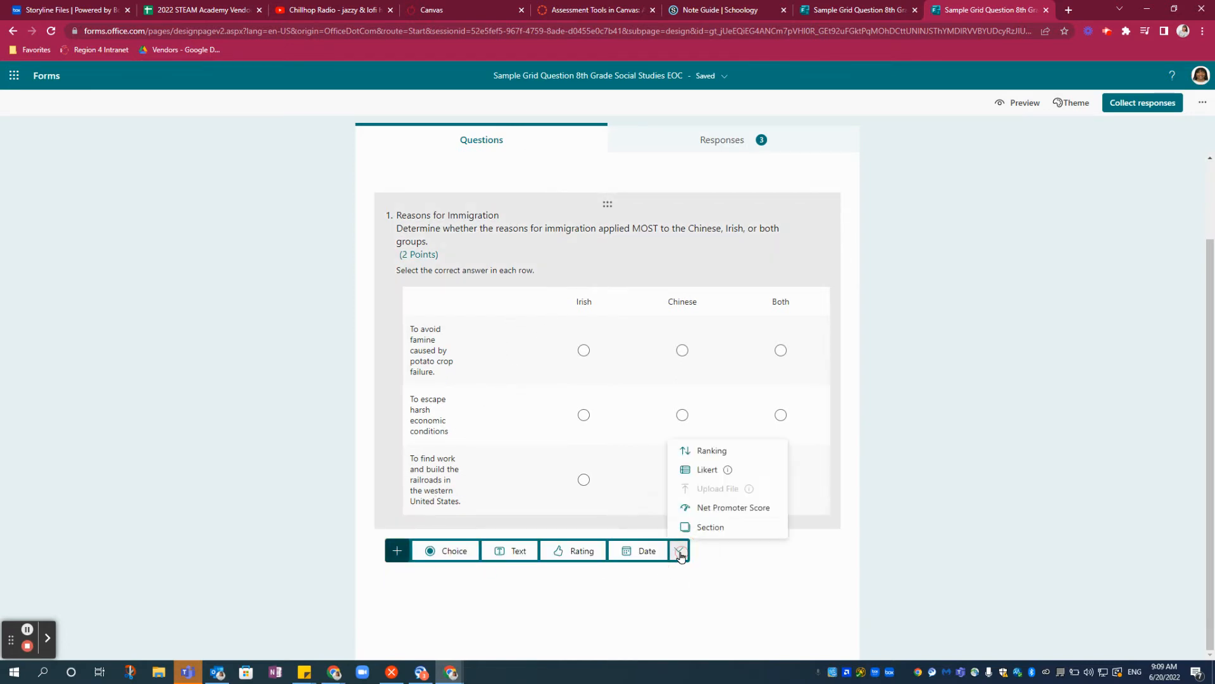
{"action": "mouse_move", "coordinate": [707, 469]}
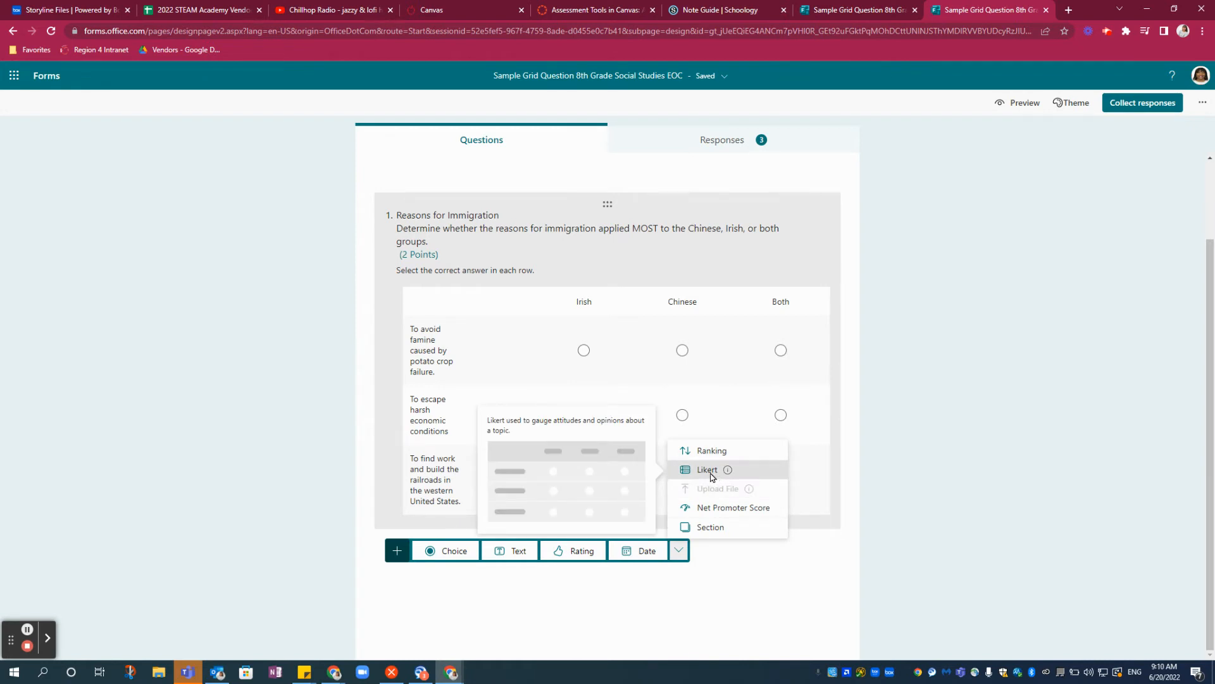
{"action": "left_click", "coordinate": [706, 470]}
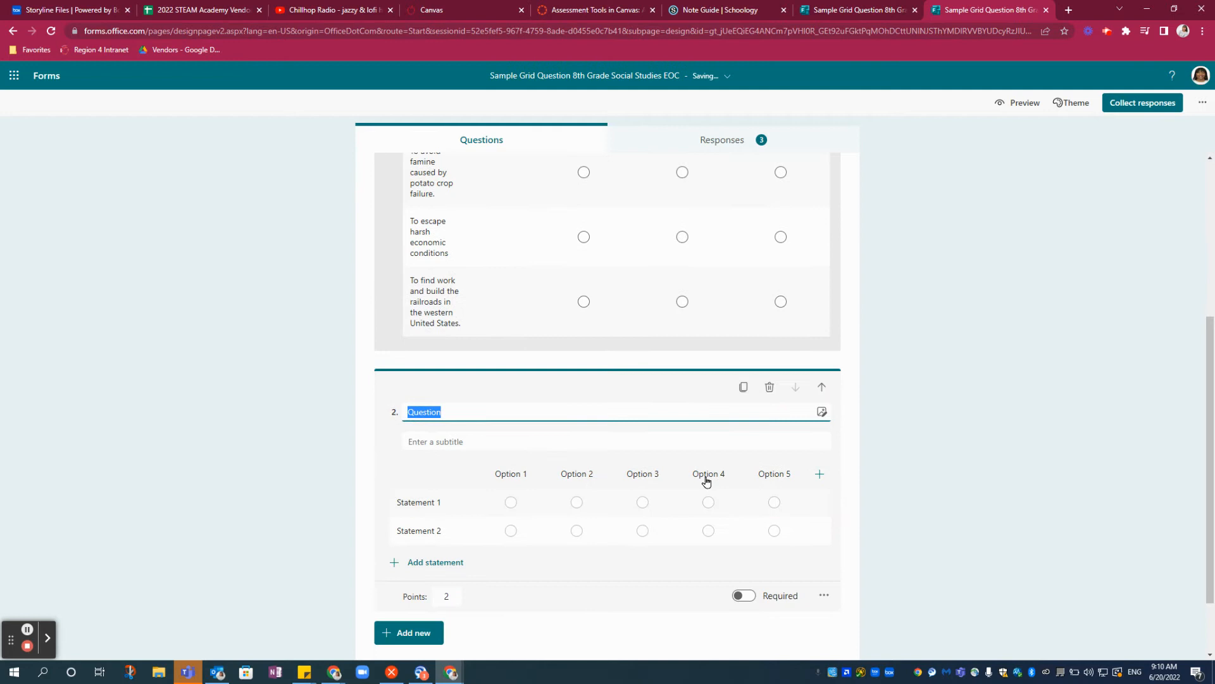
{"action": "mouse_move", "coordinate": [705, 477]}
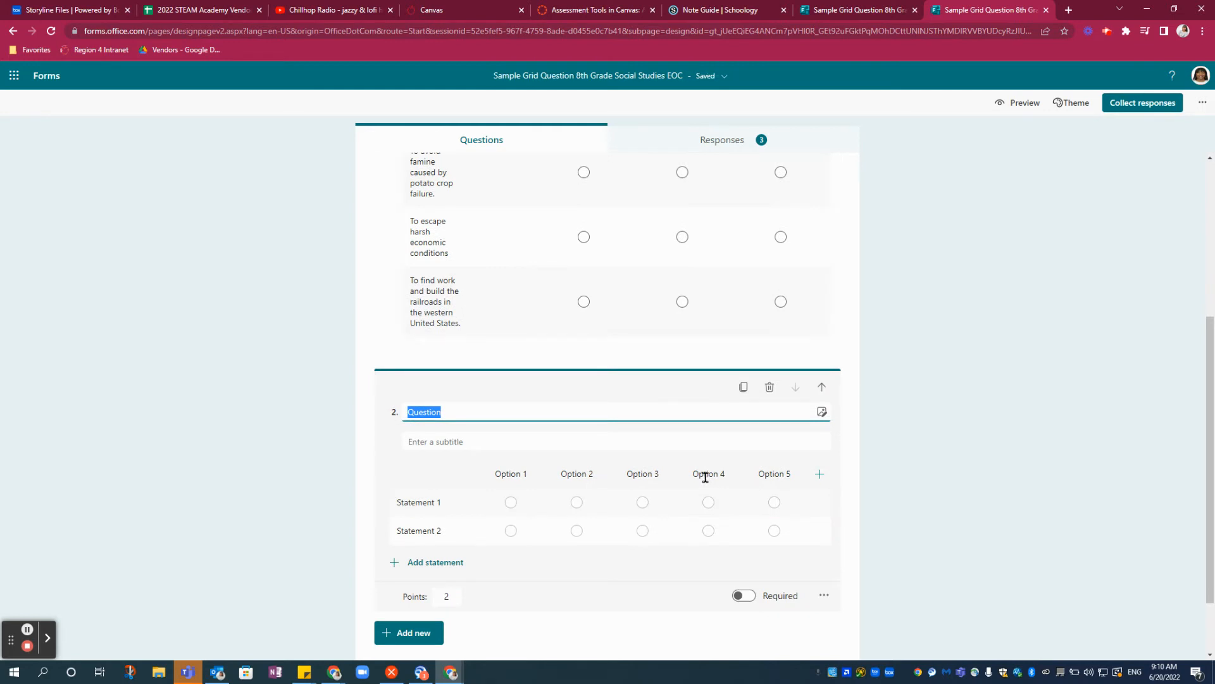
{"action": "mouse_move", "coordinate": [547, 476]}
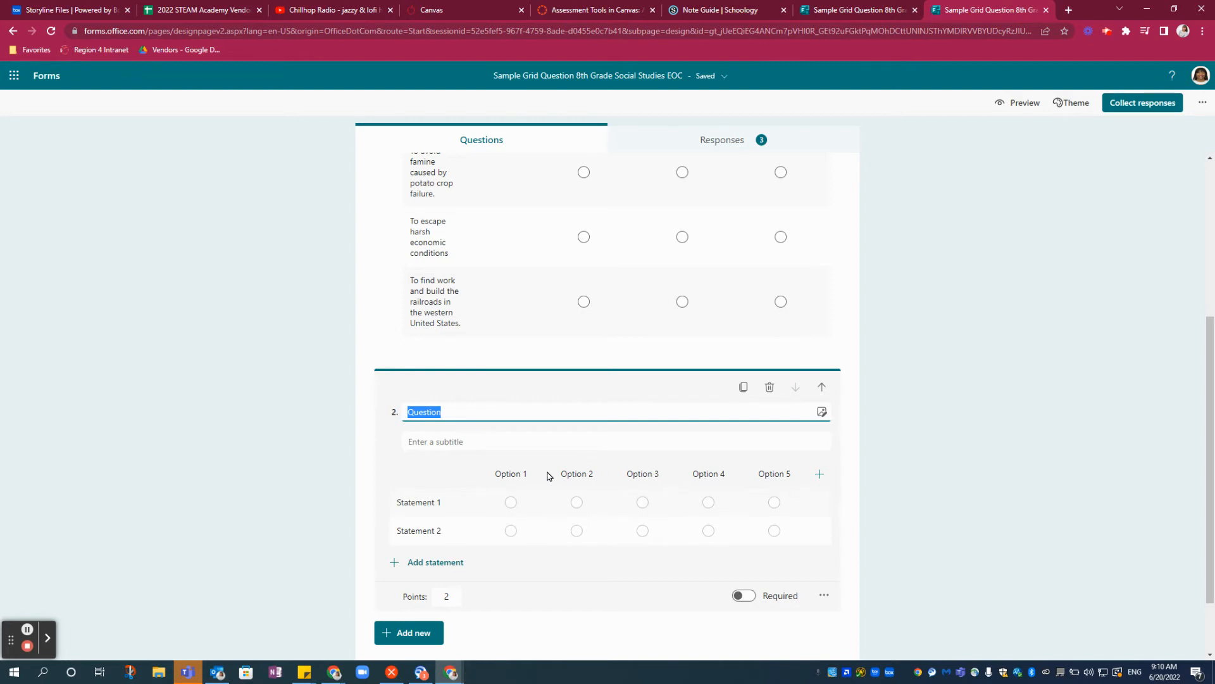
Copy question 1's Reasons for Immigration title and subtitle into question 2; name column one Irish.
{"action": "scroll", "scroll_direction": "up", "scroll_amount": 3}
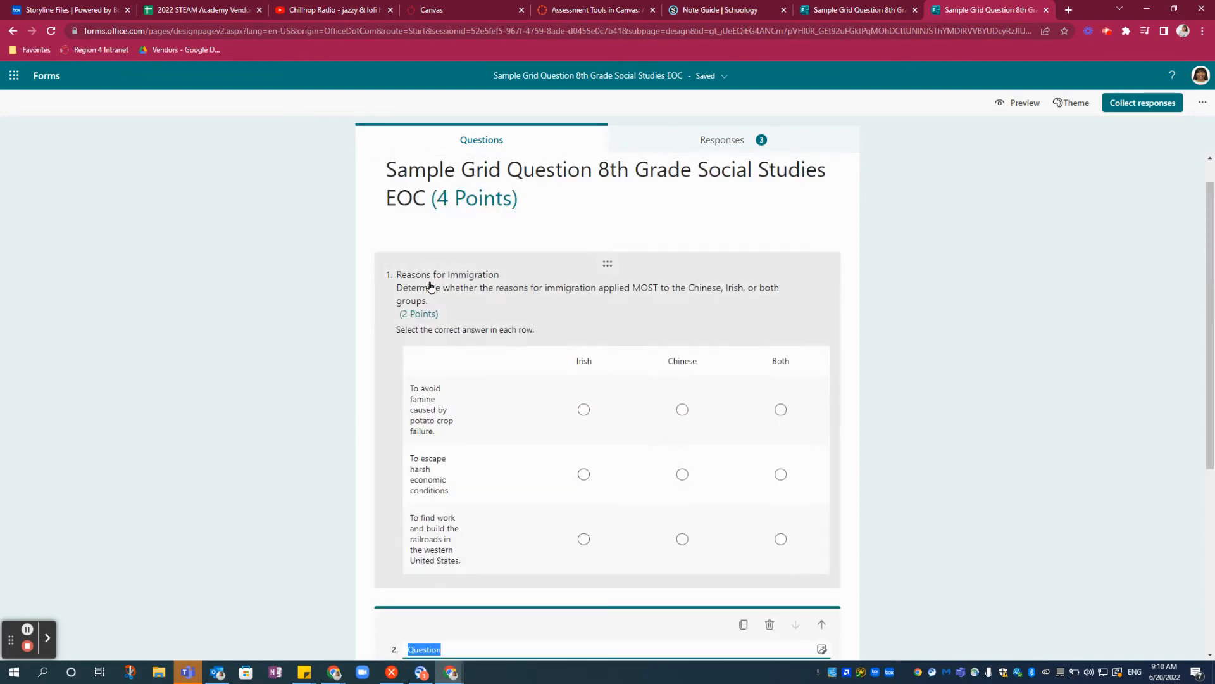
{"action": "left_click", "coordinate": [446, 281]}
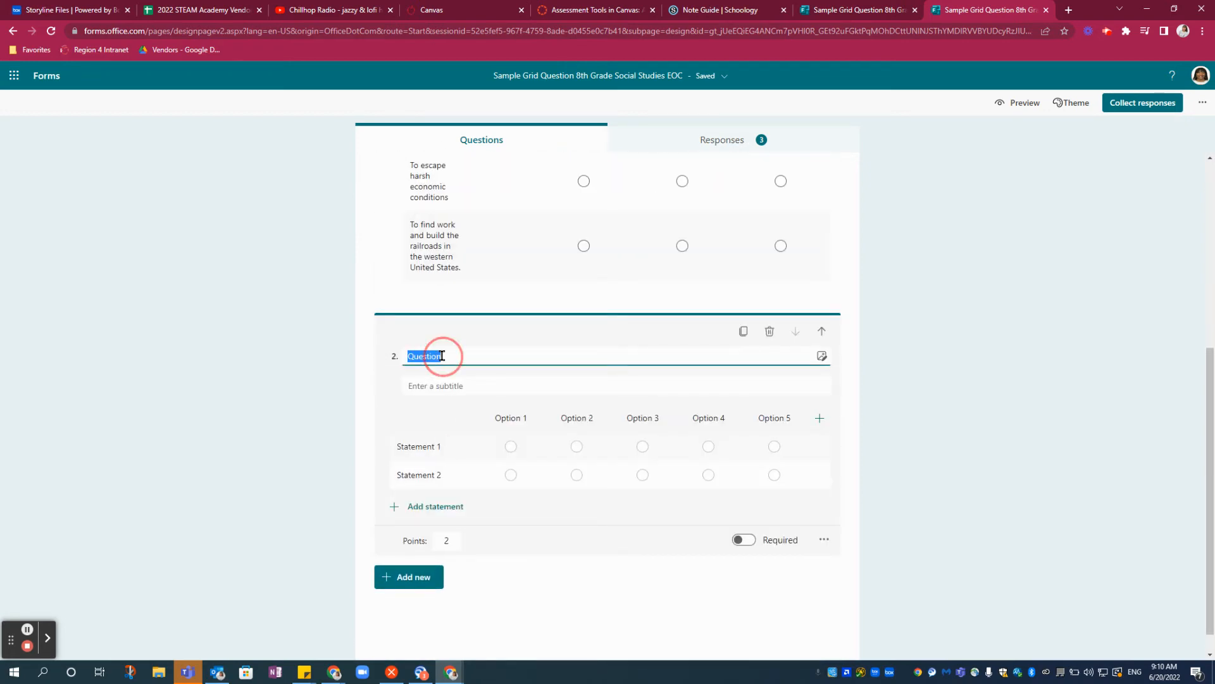
{"action": "scroll", "scroll_direction": "up", "scroll_amount": 3}
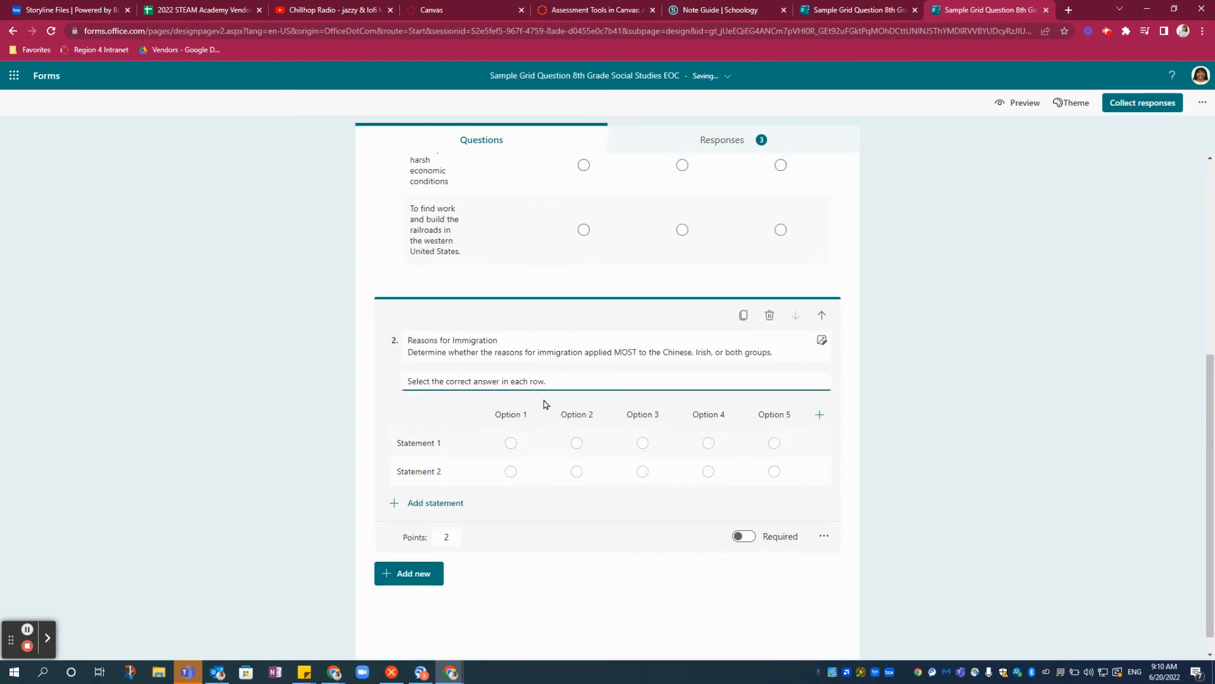
{"action": "scroll", "scroll_direction": "up", "scroll_amount": 3}
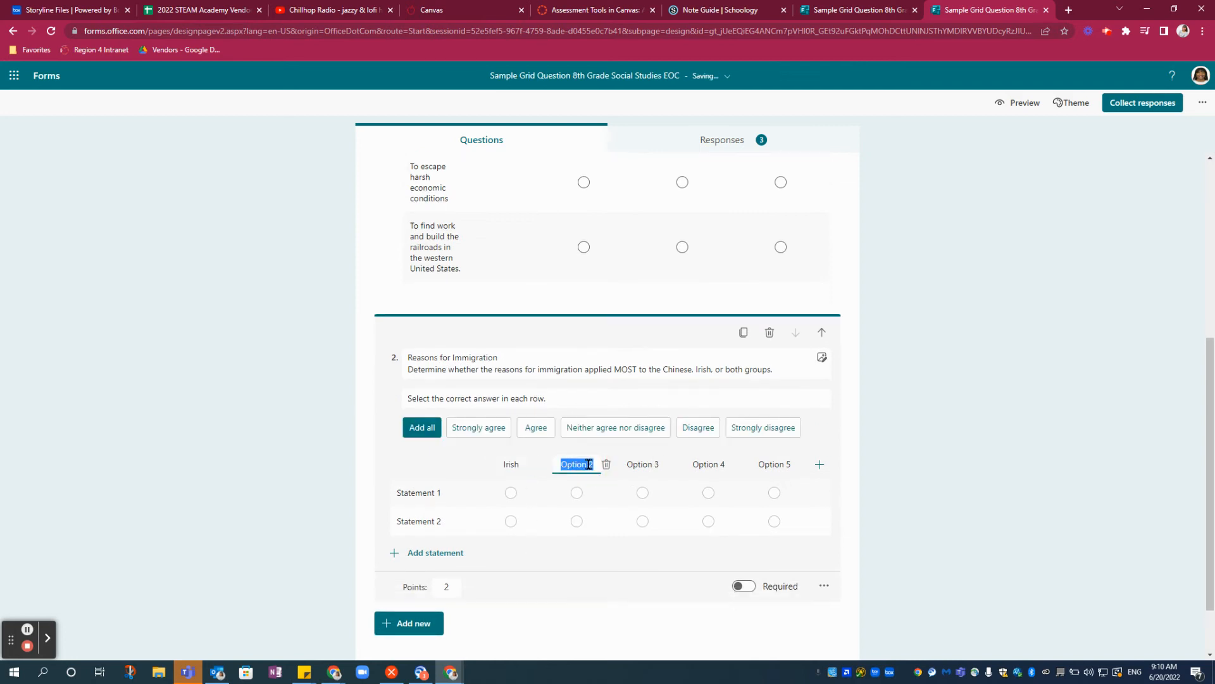
Label columns two and three Irish and Both, and delete Options 4 and 5.
{"action": "type", "text": "Irish"}
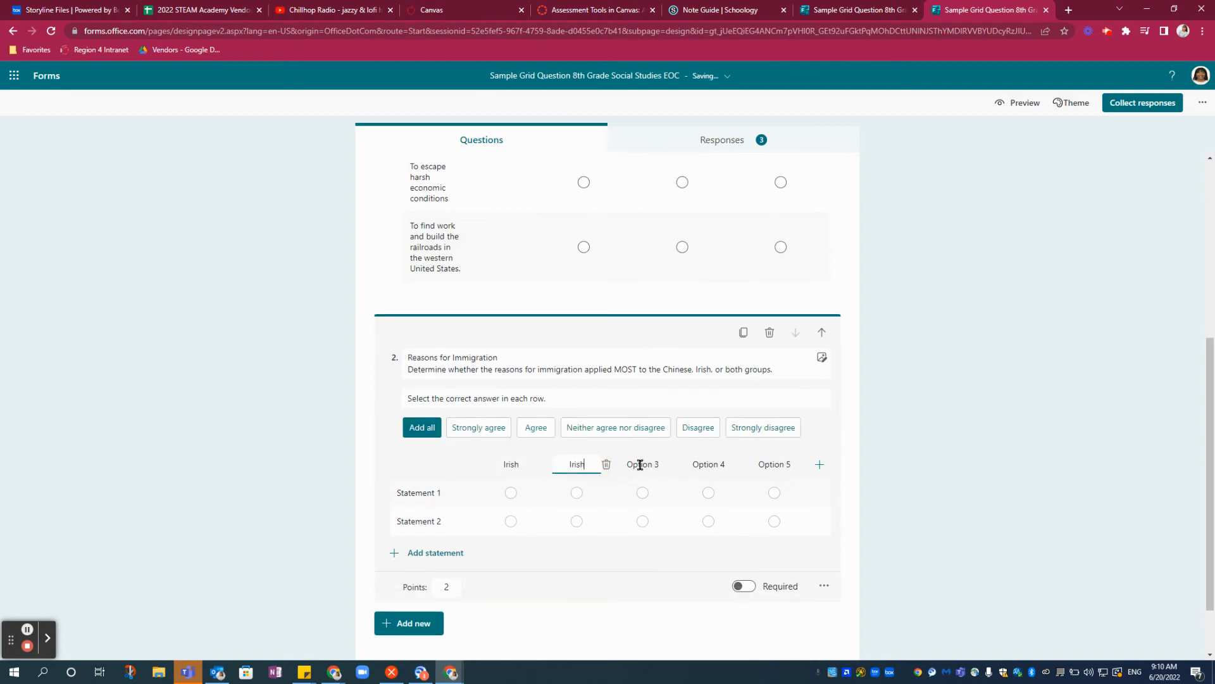
{"action": "type", "text": "Both"}
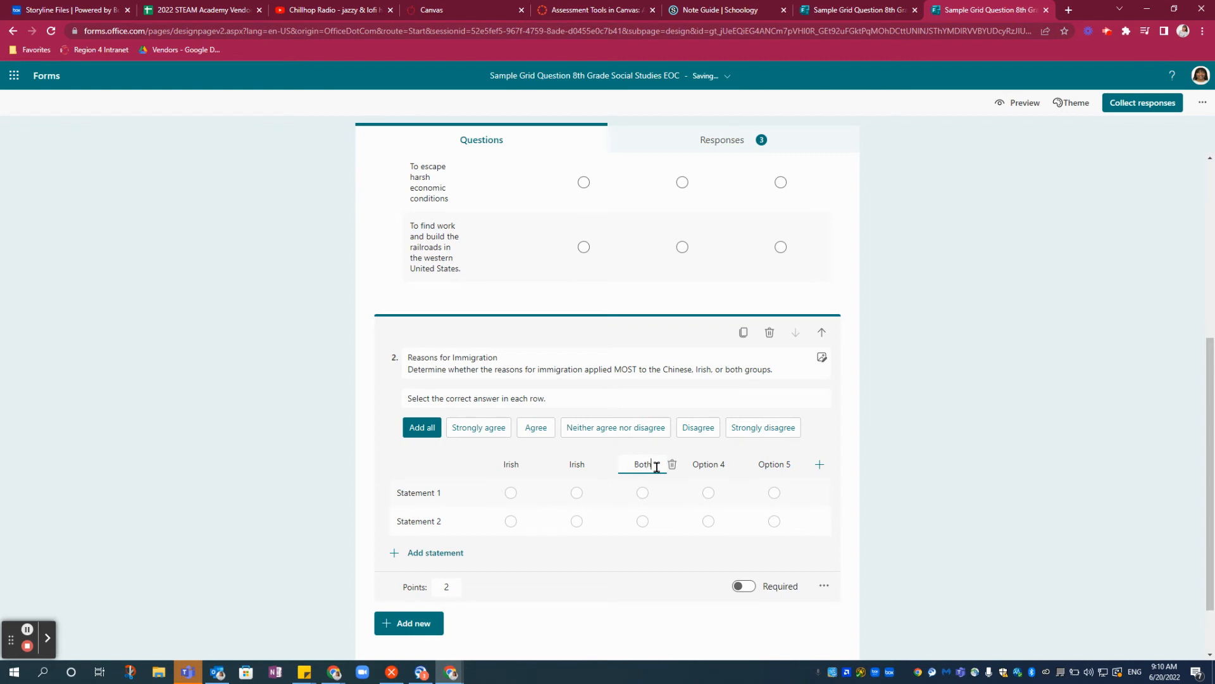
{"action": "left_click", "coordinate": [706, 463]}
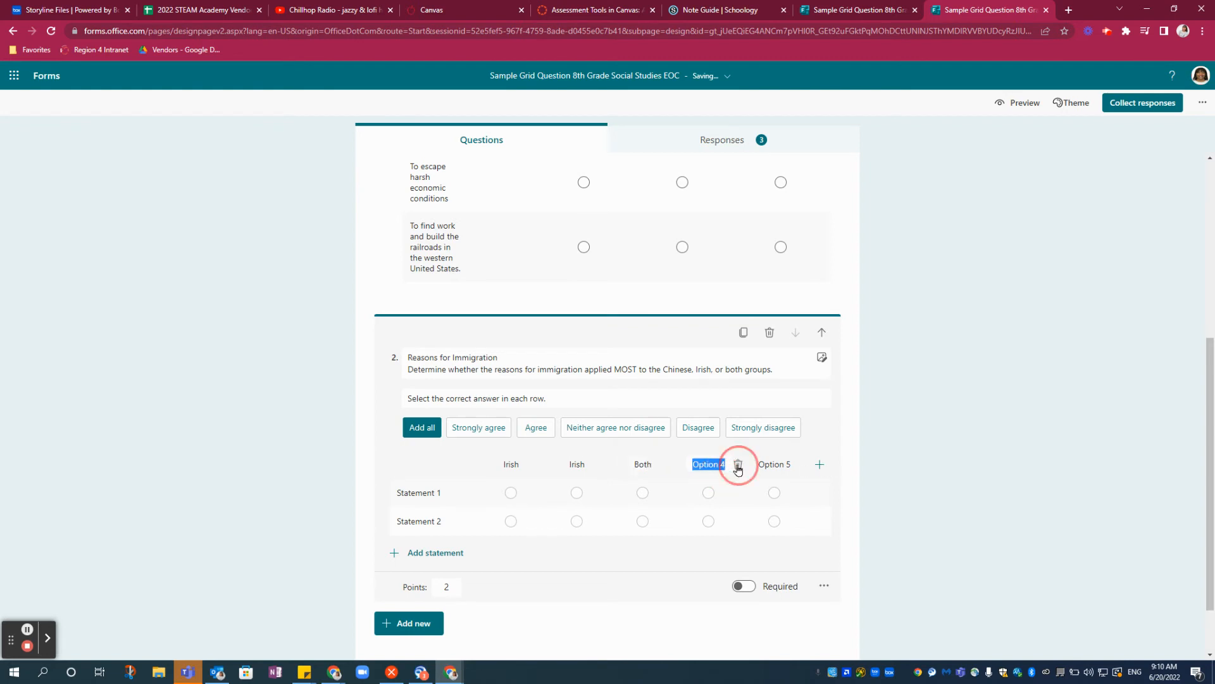
{"action": "left_click", "coordinate": [737, 464]}
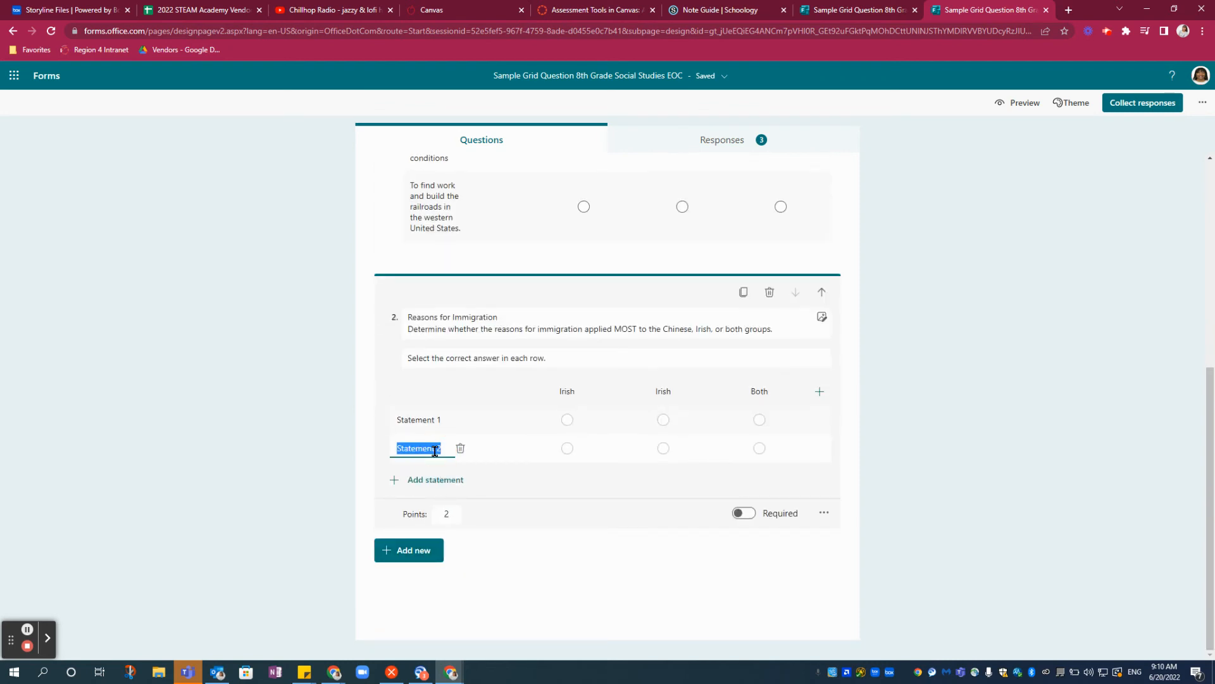
Add the economic conditions, railroad work and potato famine statements to question 2, and mark it required.
{"action": "scroll", "scroll_direction": "up", "scroll_amount": 3}
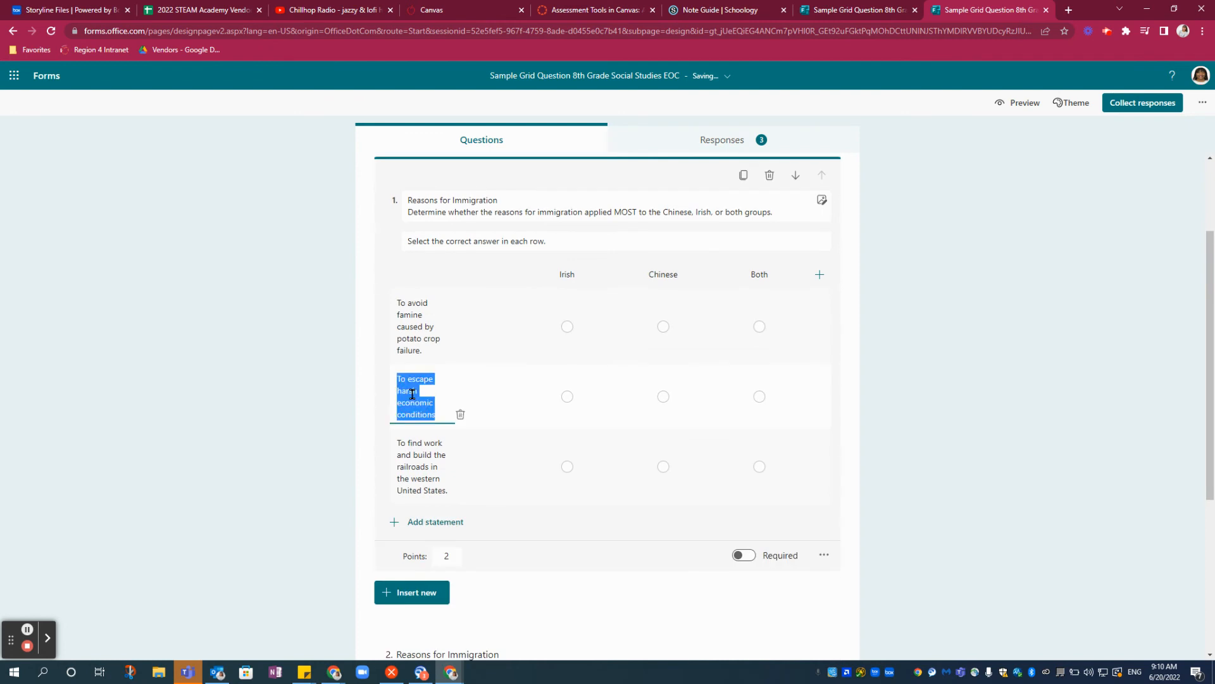
{"action": "scroll", "scroll_direction": "down", "scroll_amount": 3}
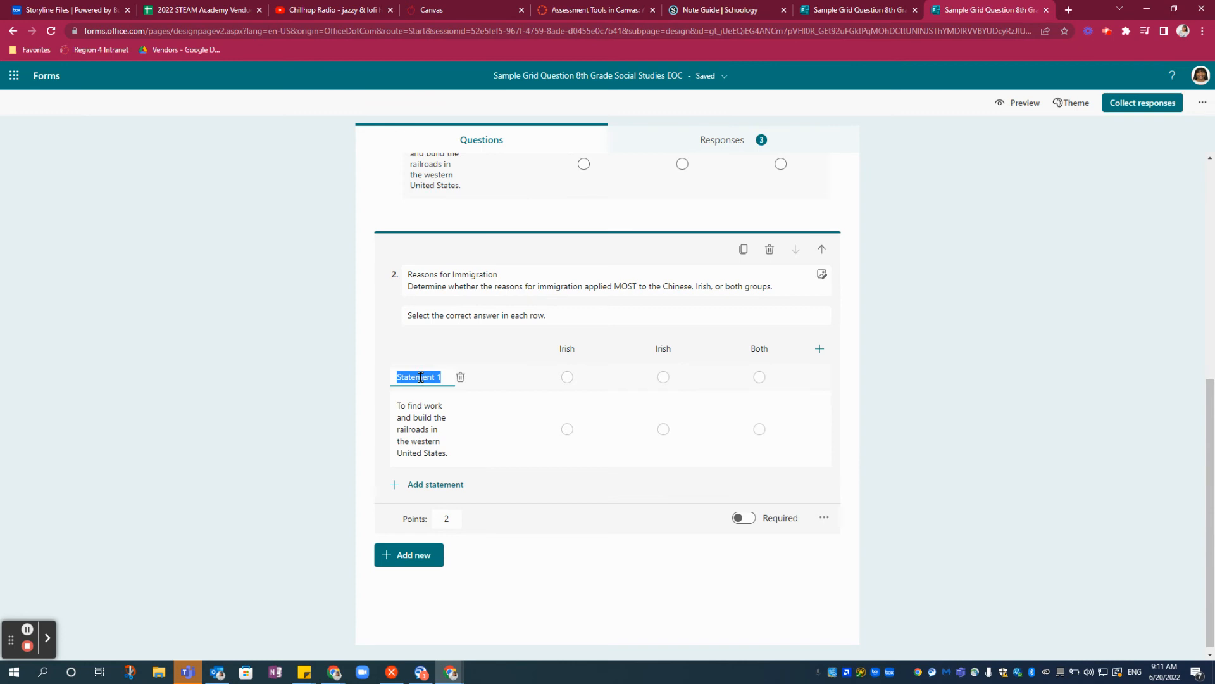
{"action": "scroll", "scroll_direction": "up", "scroll_amount": 3}
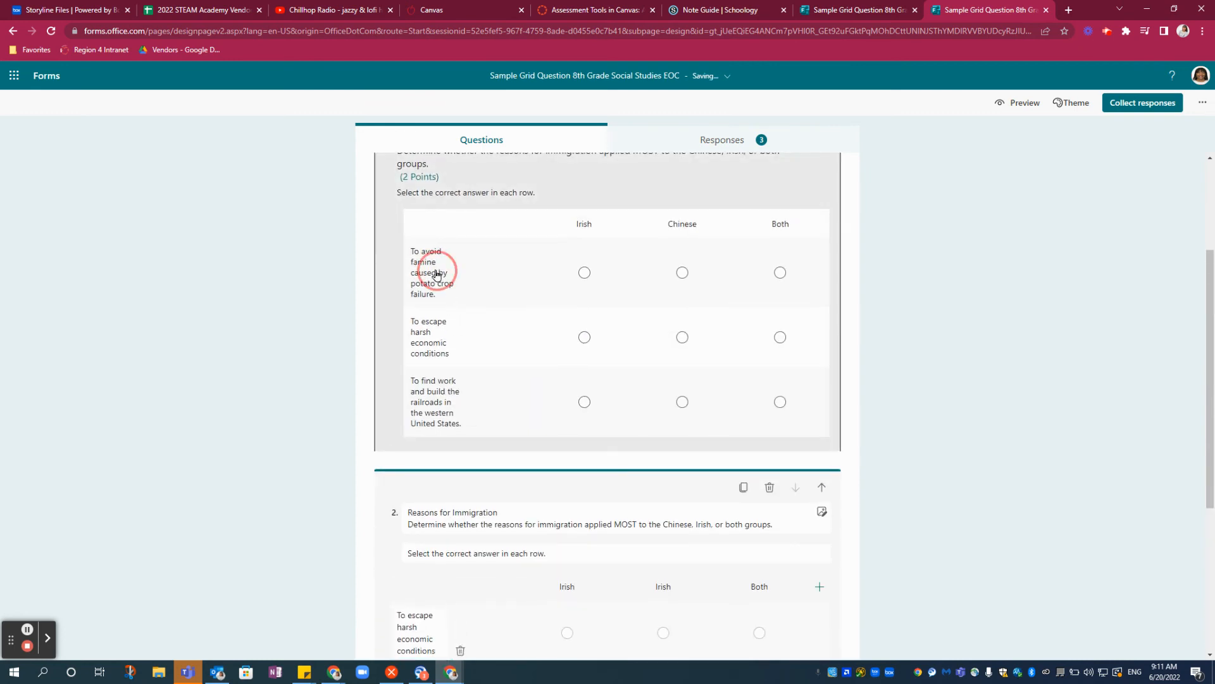
{"action": "triple_click", "coordinate": [422, 277]}
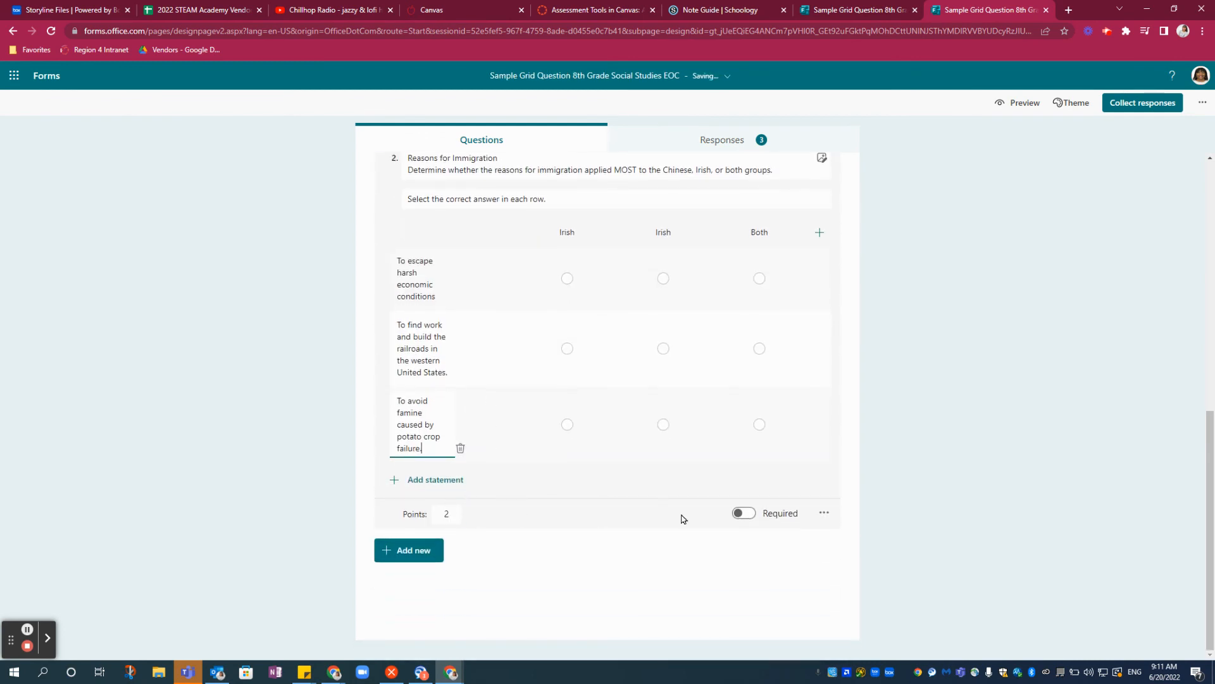
{"action": "left_click", "coordinate": [742, 514]}
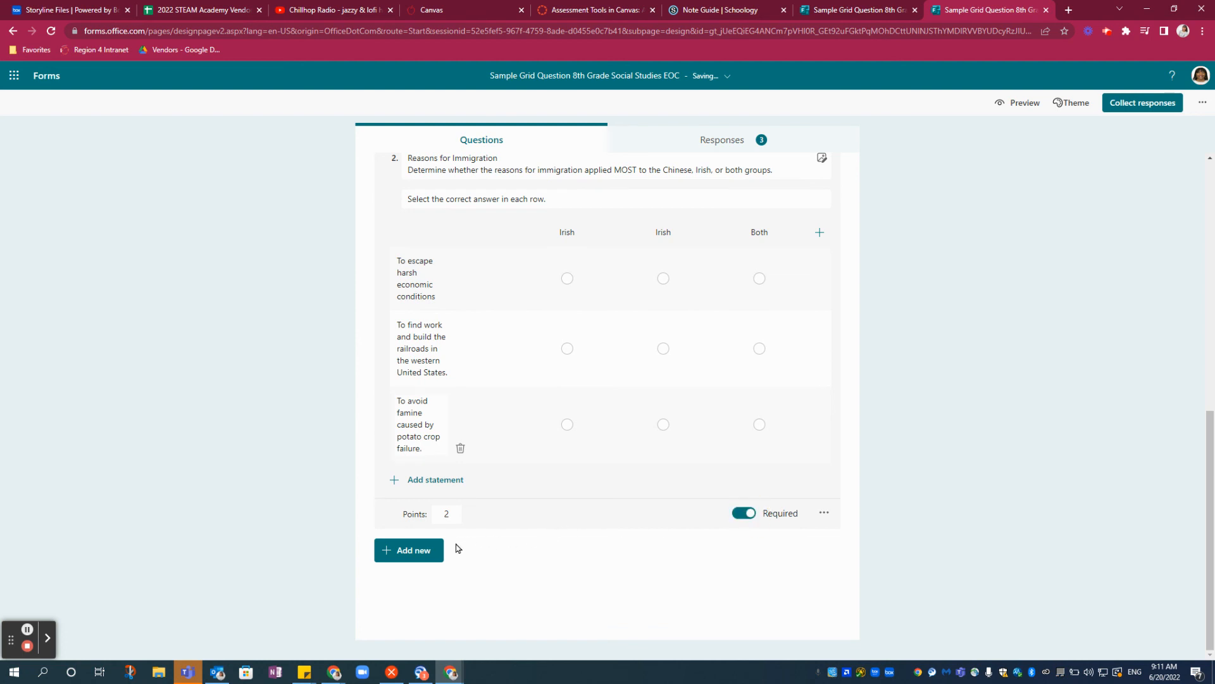
{"action": "mouse_move", "coordinate": [1025, 102]}
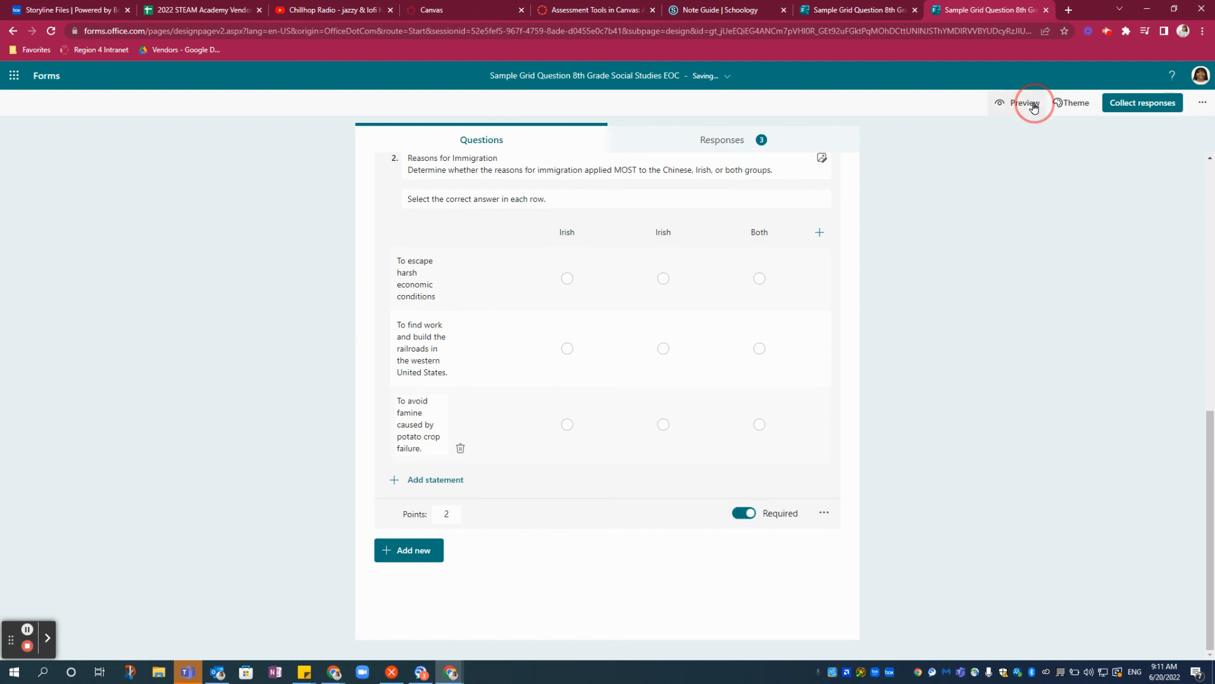
{"action": "left_click", "coordinate": [1025, 103]}
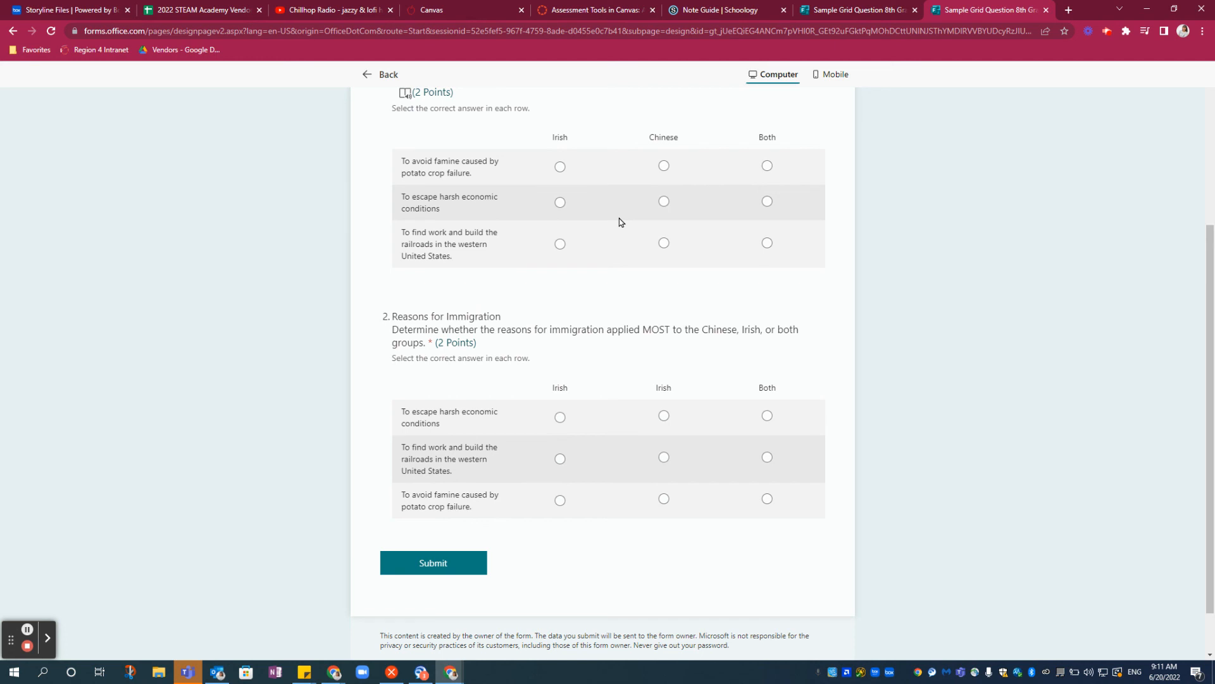
{"action": "mouse_move", "coordinate": [550, 210]}
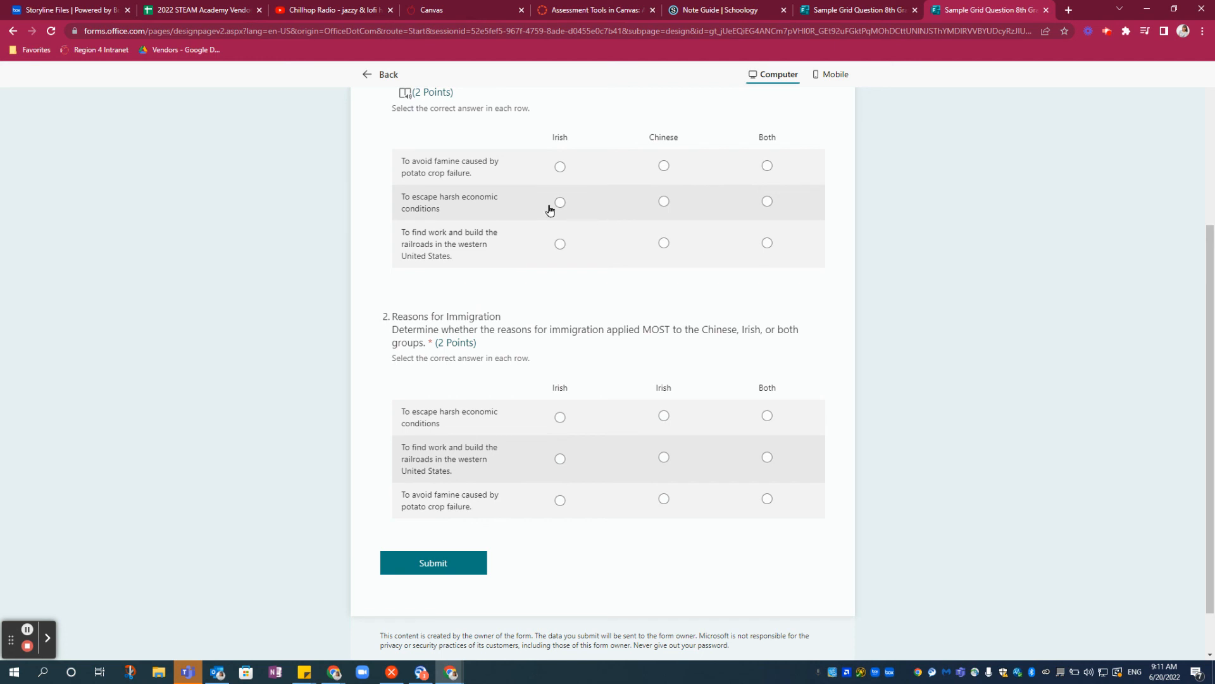
{"action": "mouse_move", "coordinate": [297, 258]}
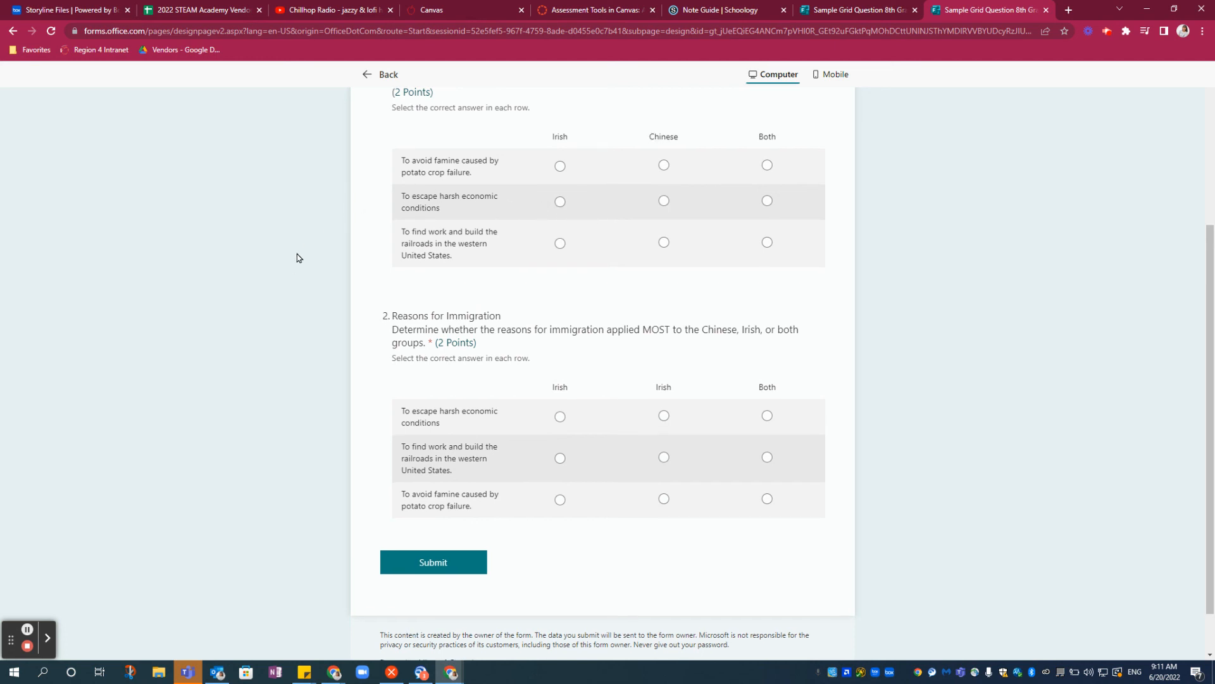
Scroll the preview back up to the form title above question 1.
{"action": "scroll", "scroll_direction": "up", "scroll_amount": 3}
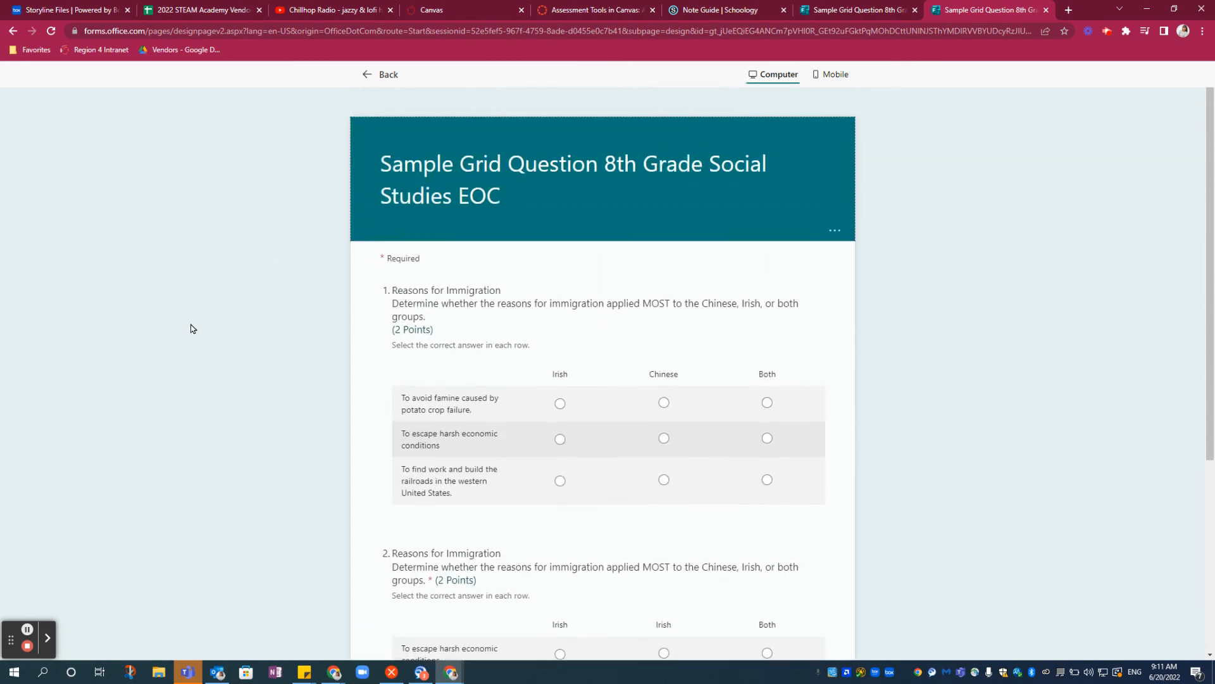